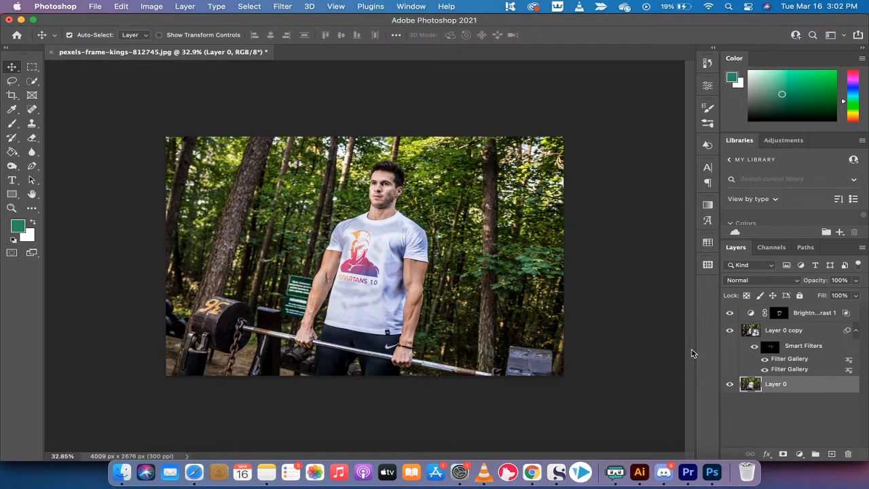
Step: Toggle Layer 0 copy and Brightness/Contrast 1 visibility to reveal the original photo
{"action": "left_click", "coordinate": [730, 312]}
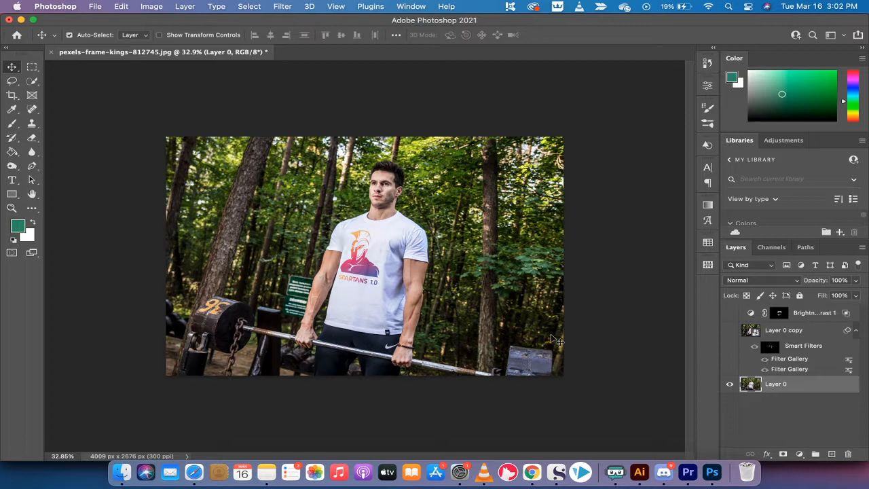
{"action": "mouse_move", "coordinate": [499, 312]}
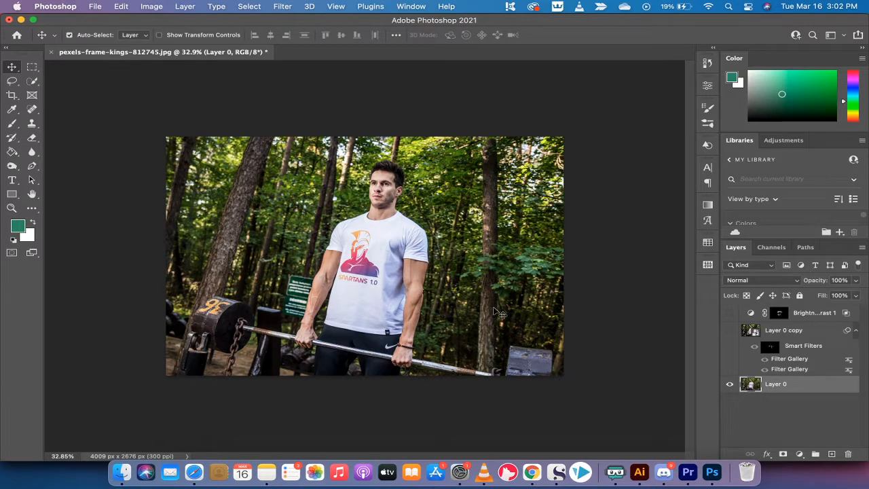
{"action": "left_click", "coordinate": [730, 312]}
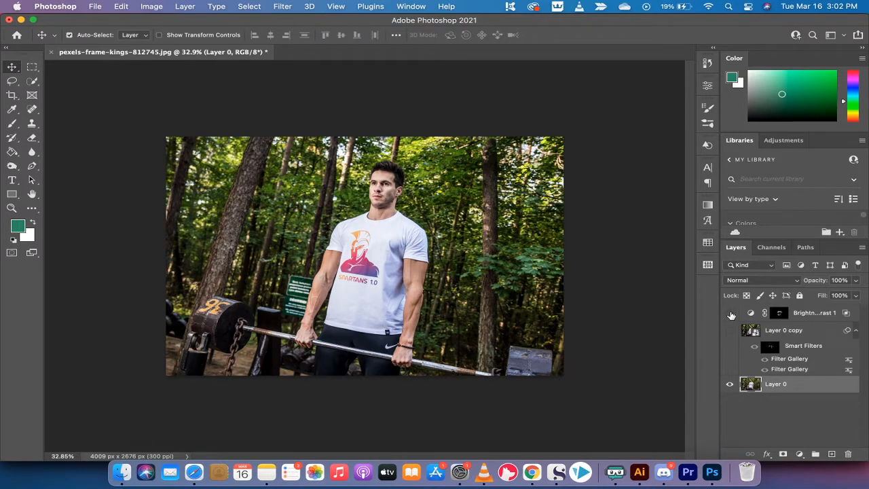
{"action": "left_click", "coordinate": [730, 312]}
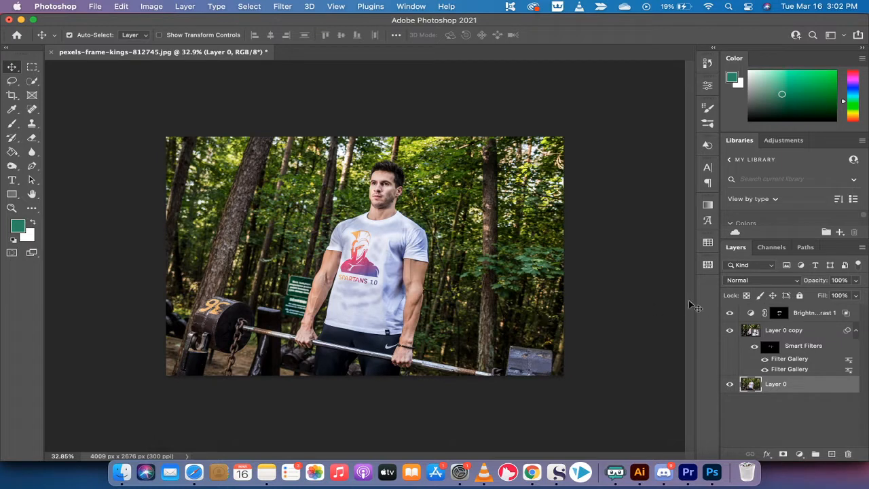
{"action": "mouse_move", "coordinate": [451, 296]}
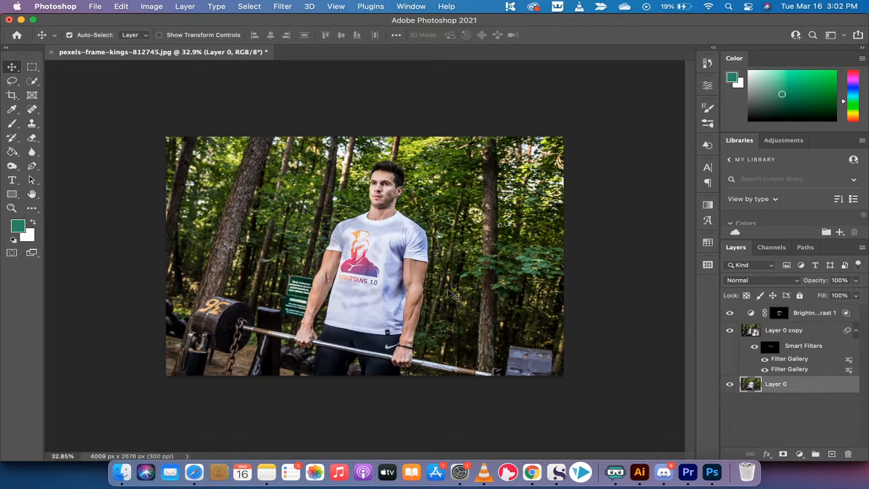
{"action": "mouse_move", "coordinate": [421, 277]}
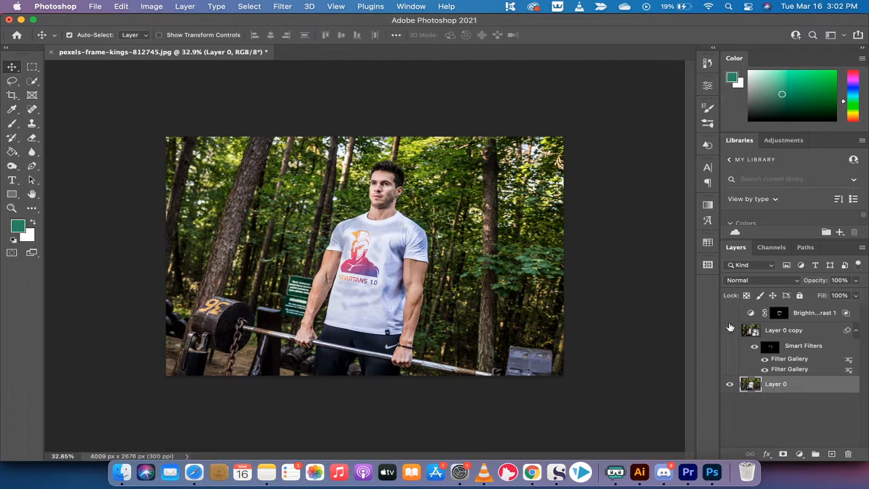
{"action": "left_click", "coordinate": [730, 330]}
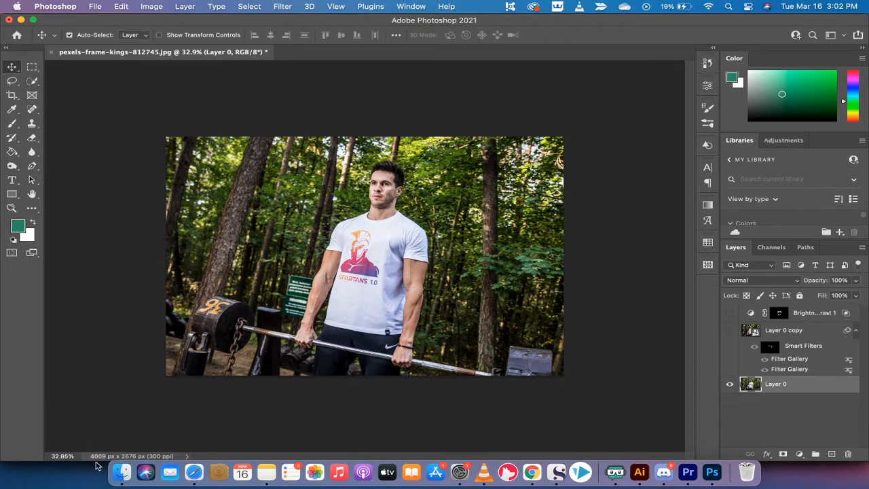
{"action": "mouse_move", "coordinate": [121, 471]}
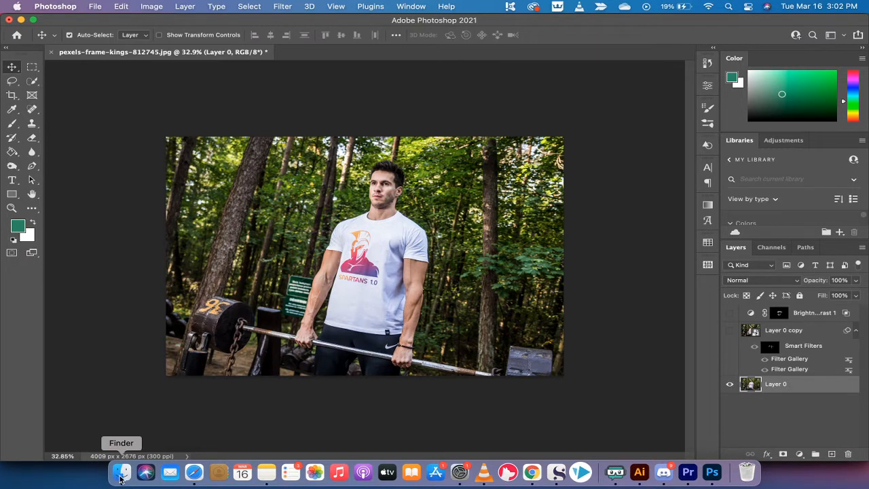
Step: Drag the original gym JPG from Finder's Pictures folder into Photoshop
{"action": "left_click", "coordinate": [122, 471]}
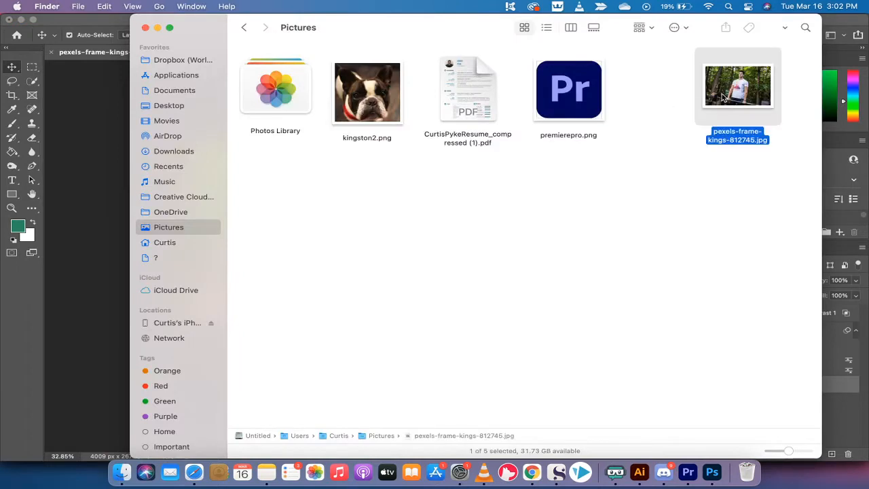
{"action": "left_click_drag", "start_coordinate": [738, 86], "coordinate": [623, 104]}
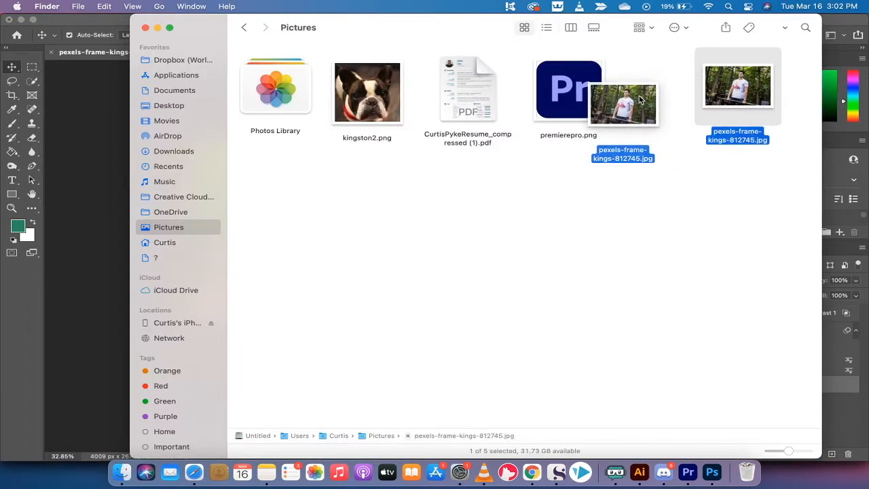
{"action": "left_click", "coordinate": [712, 471]}
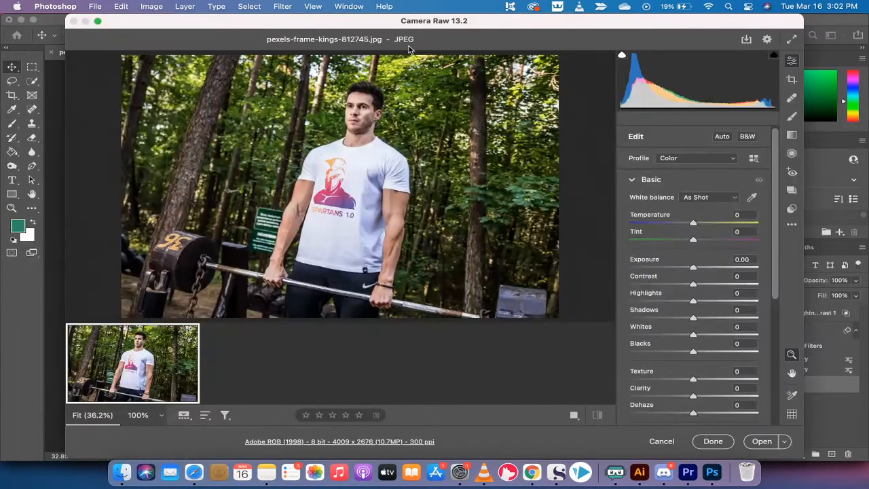
{"action": "mouse_move", "coordinate": [761, 441]}
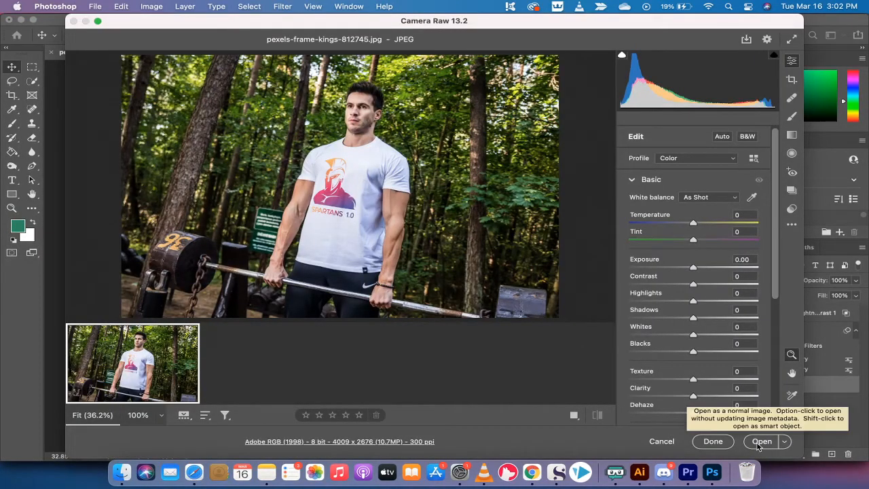
Step: Open the gym photo from Camera Raw with default settings as a new document
{"action": "left_click", "coordinate": [761, 442]}
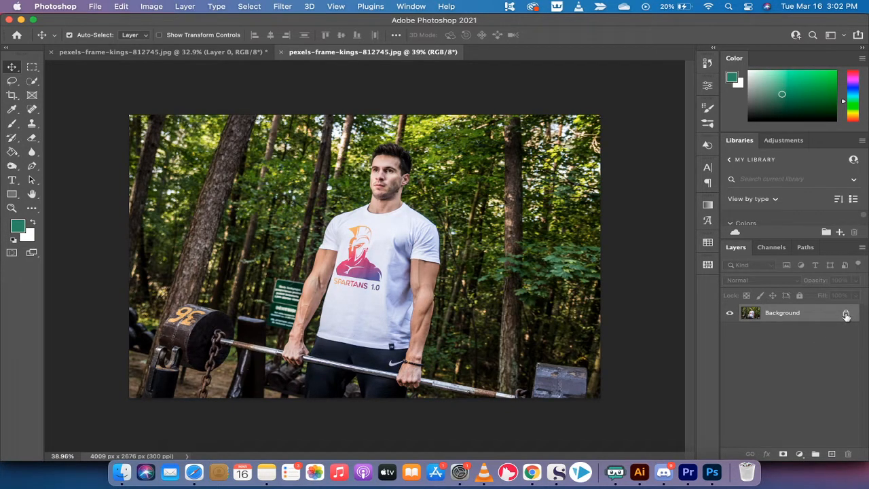
{"action": "mouse_move", "coordinate": [847, 313]}
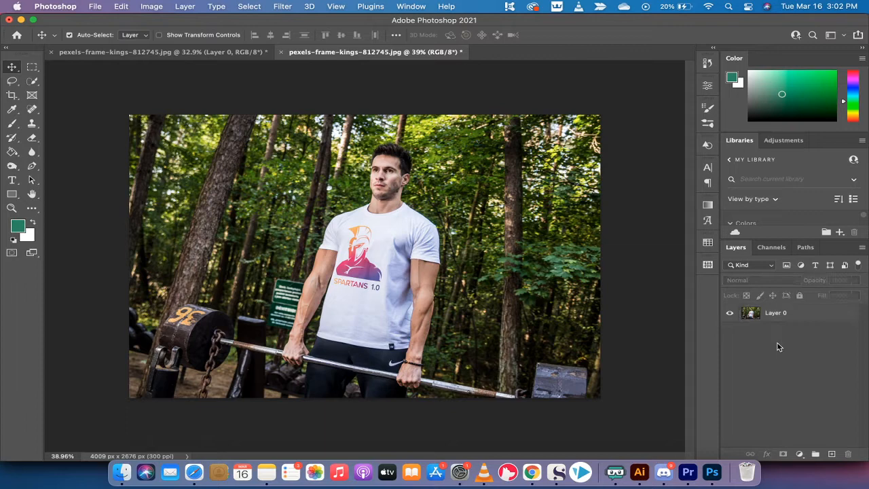
Step: Unlock the new document's Background layer into an editable Layer 0
{"action": "left_click", "coordinate": [776, 312]}
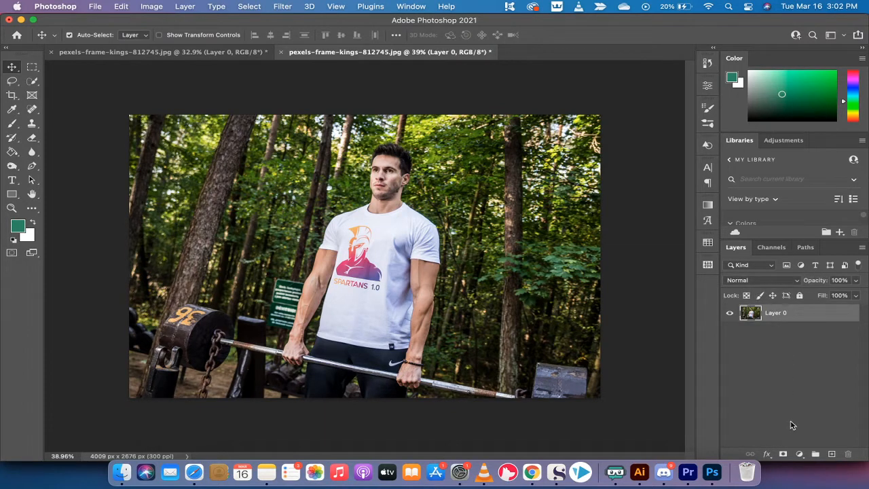
{"action": "mouse_move", "coordinate": [798, 454]}
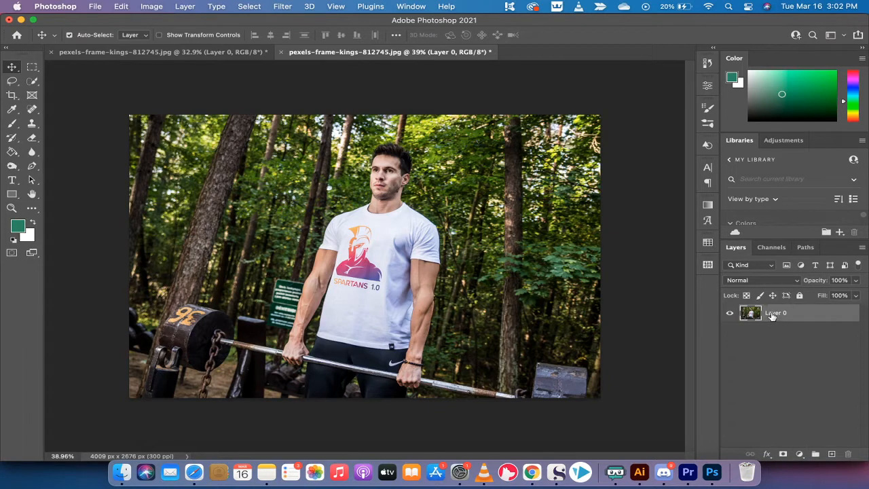
{"action": "mouse_move", "coordinate": [771, 314]}
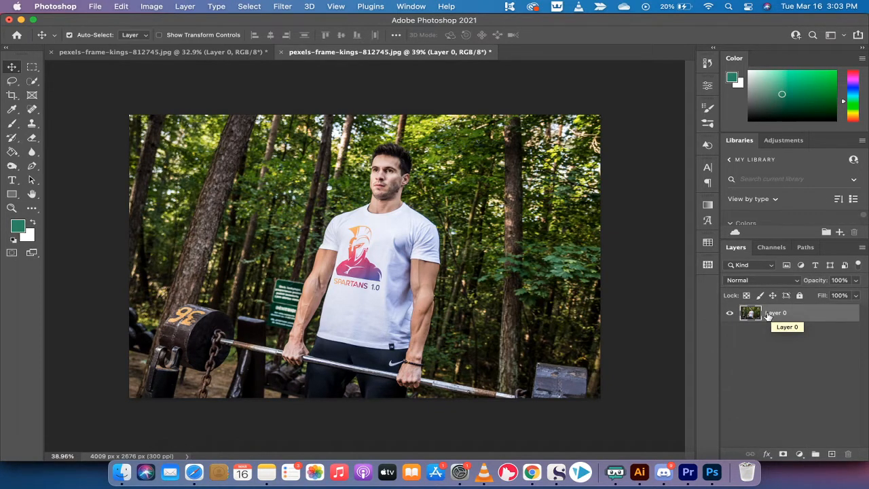
{"action": "mouse_move", "coordinate": [775, 313]}
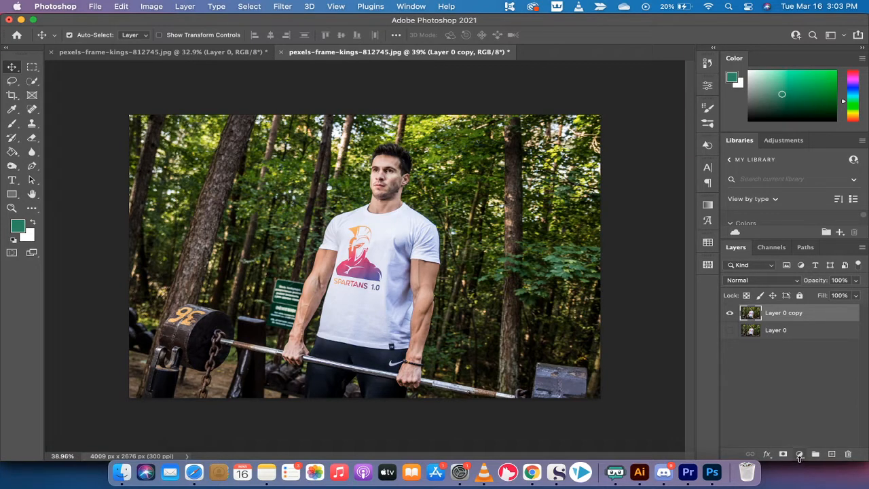
{"action": "mouse_move", "coordinate": [801, 455]}
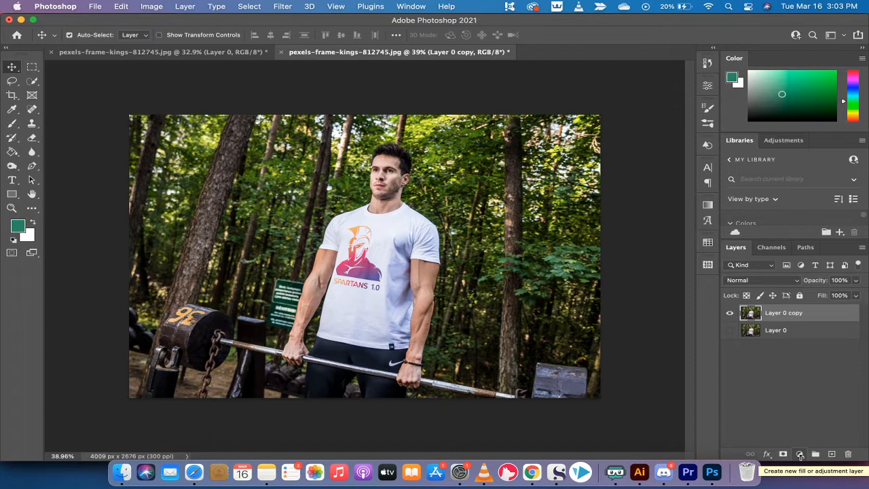
Step: Add a Brightness/Contrast adjustment layer with brightness -80 and contrast 80
{"action": "left_click", "coordinate": [800, 454]}
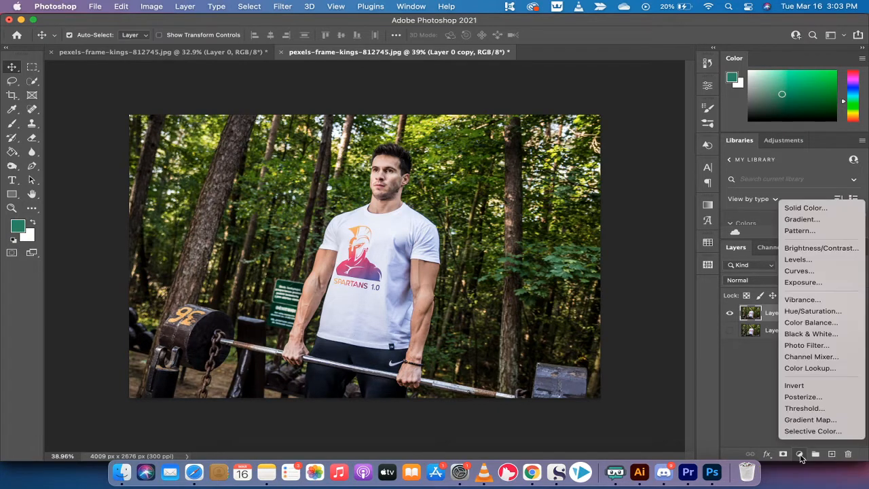
{"action": "mouse_move", "coordinate": [803, 299]}
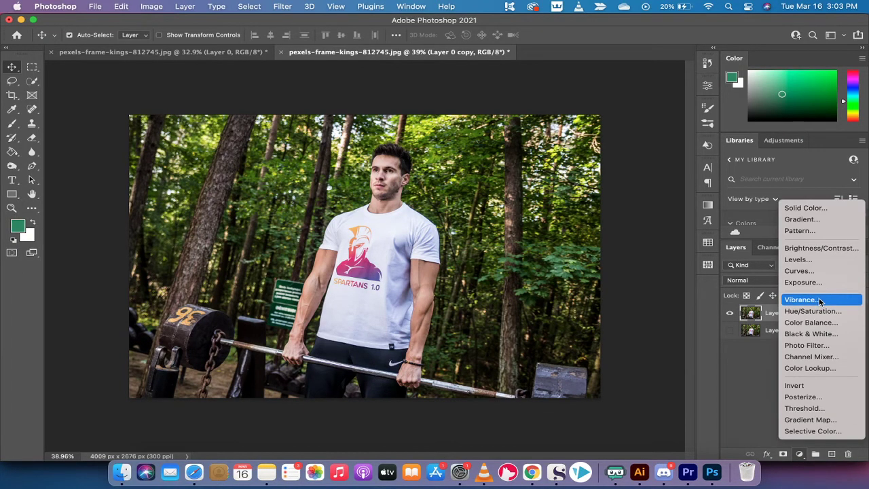
{"action": "mouse_move", "coordinate": [821, 248]}
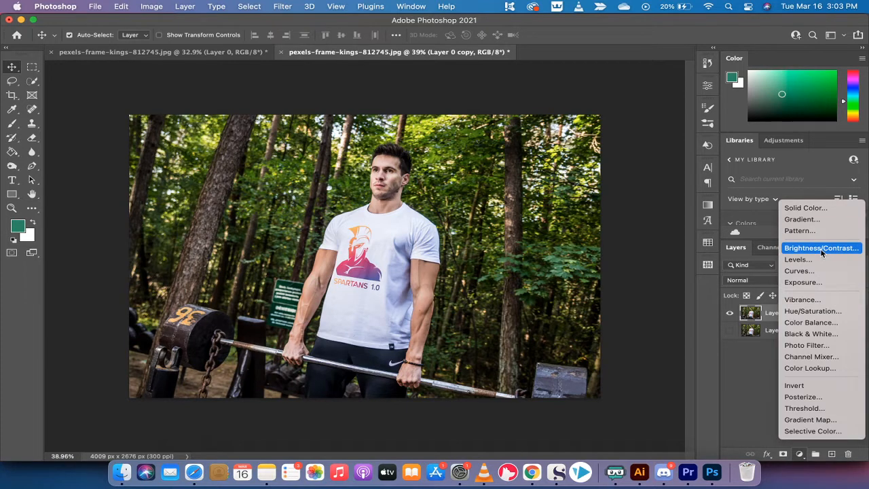
{"action": "left_click", "coordinate": [822, 247]}
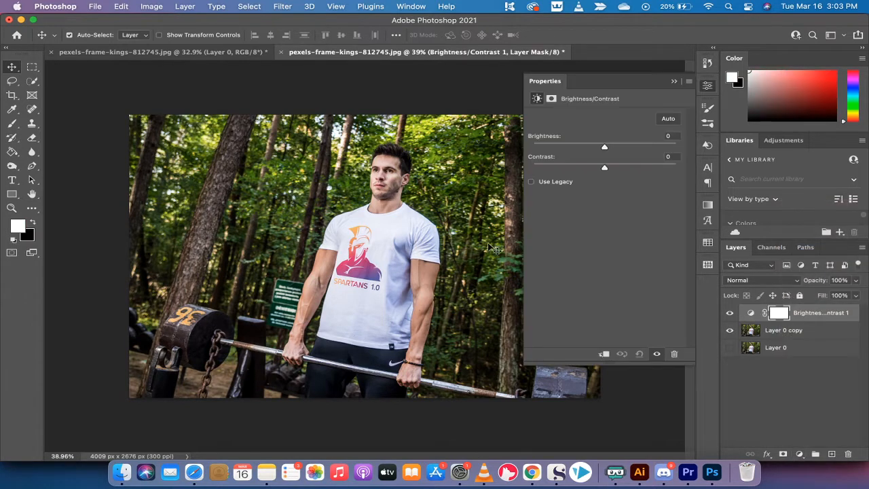
{"action": "mouse_move", "coordinate": [624, 171]}
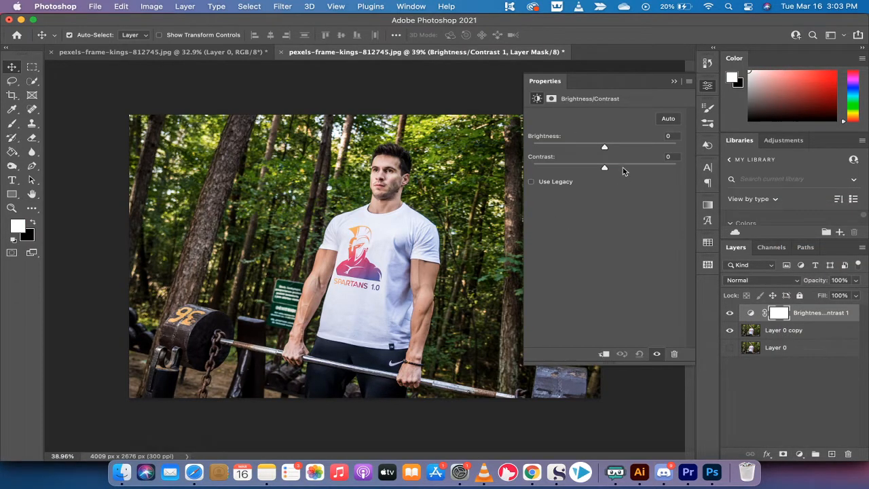
{"action": "left_click_drag", "start_coordinate": [604, 147], "coordinate": [603, 147]}
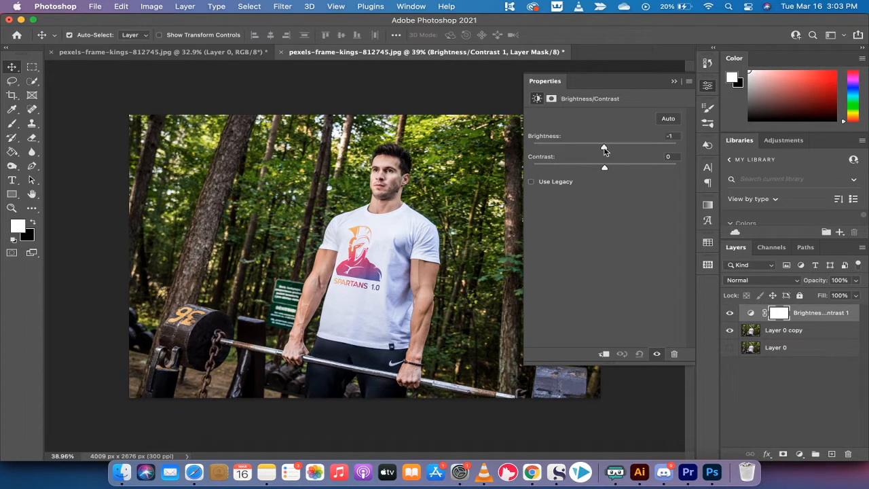
{"action": "left_click_drag", "start_coordinate": [604, 147], "coordinate": [574, 147]}
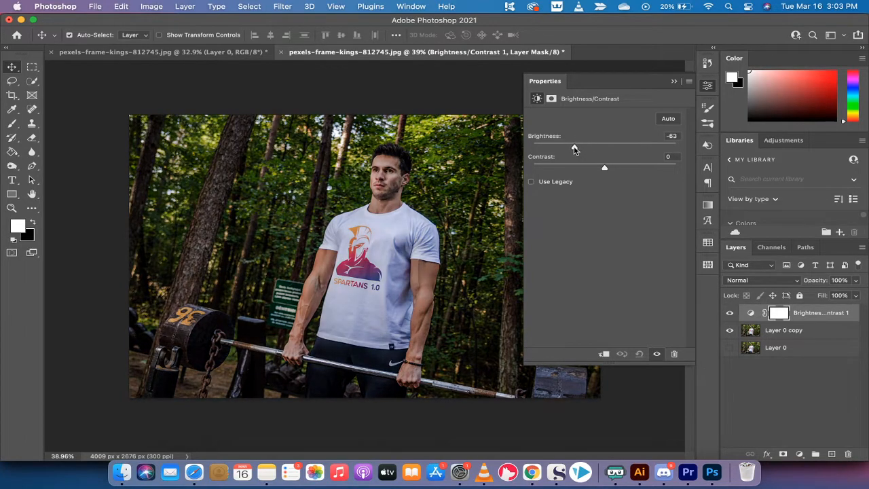
{"action": "left_click_drag", "start_coordinate": [574, 146], "coordinate": [567, 147]}
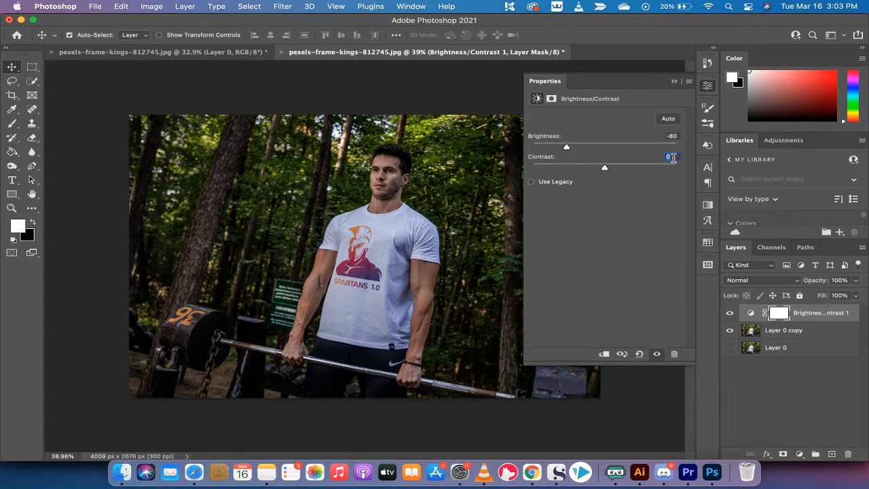
{"action": "left_click_drag", "start_coordinate": [604, 168], "coordinate": [662, 168]}
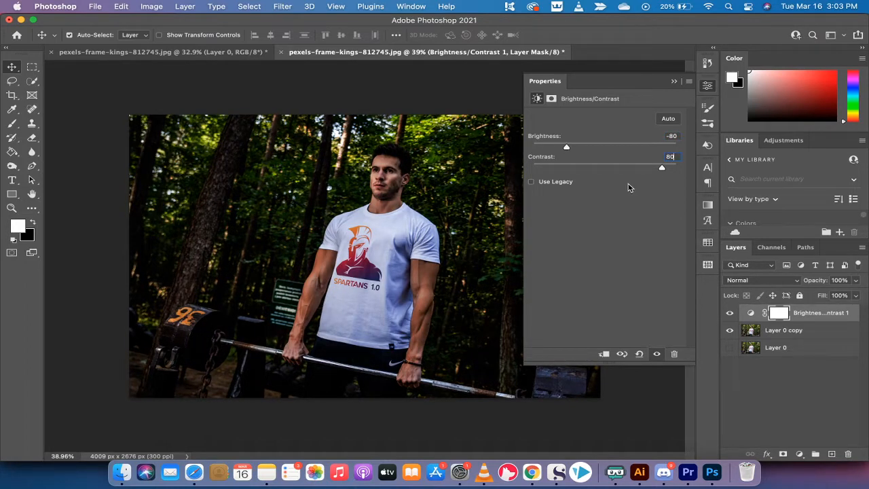
{"action": "mouse_move", "coordinate": [659, 99]}
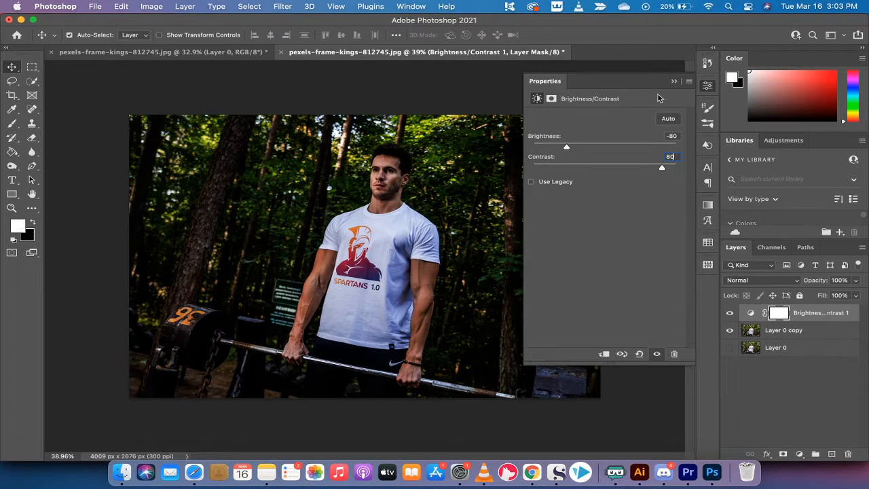
{"action": "left_click", "coordinate": [673, 81]}
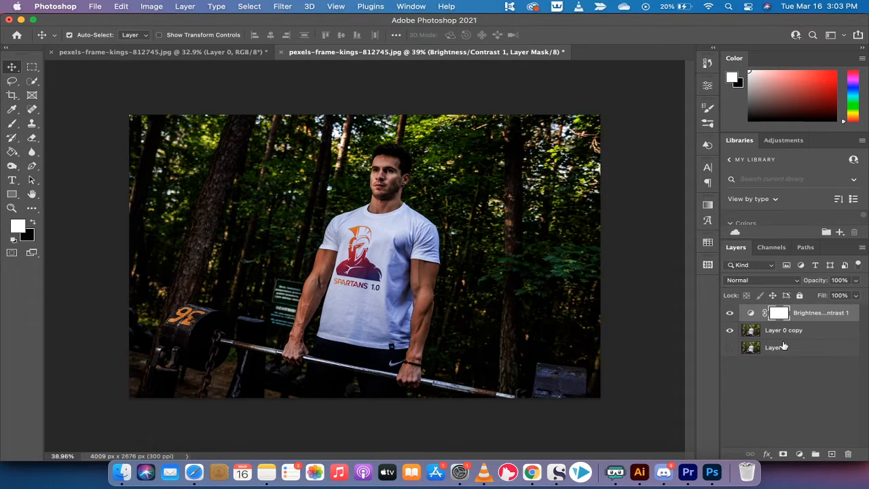
{"action": "mouse_move", "coordinate": [775, 347]}
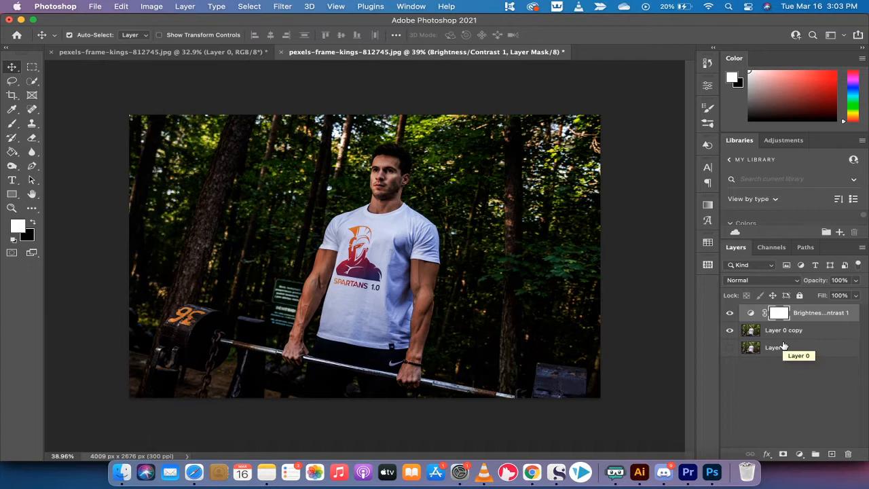
{"action": "mouse_move", "coordinate": [807, 386]}
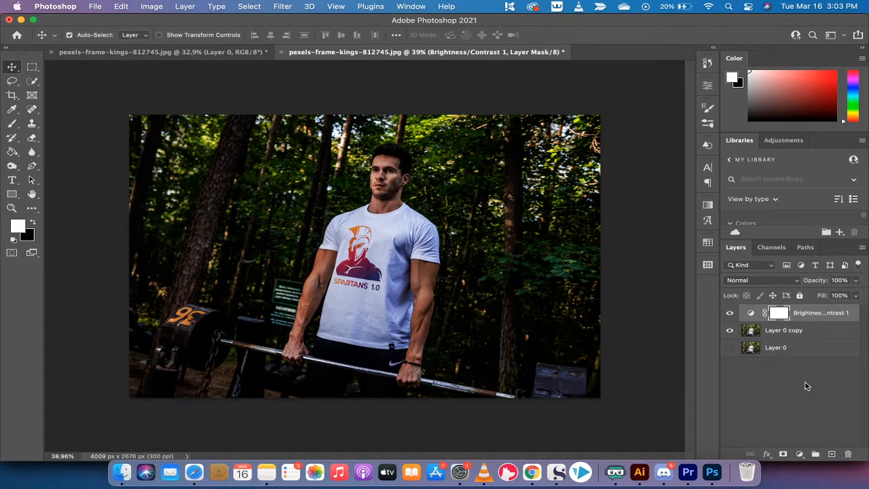
{"action": "mouse_move", "coordinate": [779, 314]}
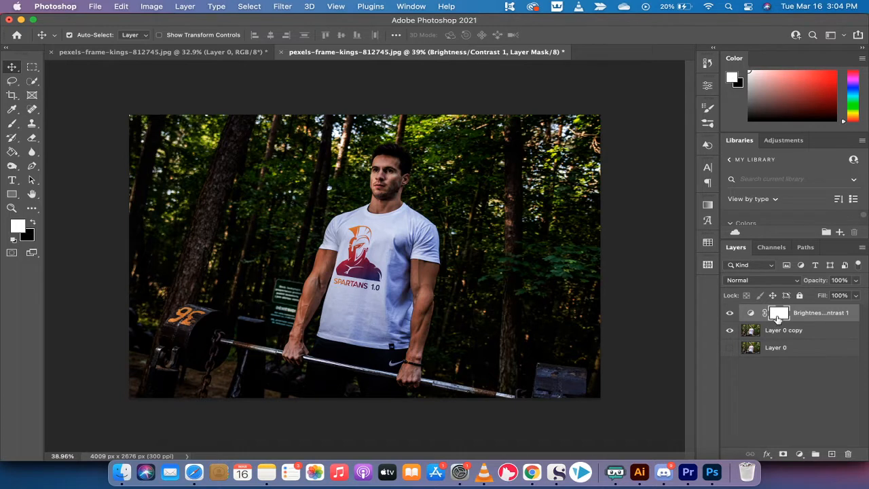
{"action": "mouse_move", "coordinate": [780, 313]}
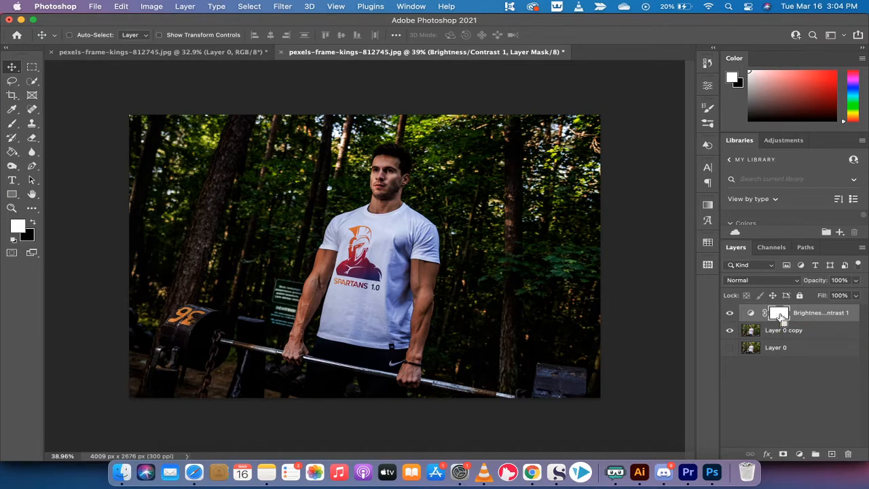
Step: Select the Brightness/Contrast layer mask and invert it to black
{"action": "left_click", "coordinate": [779, 313]}
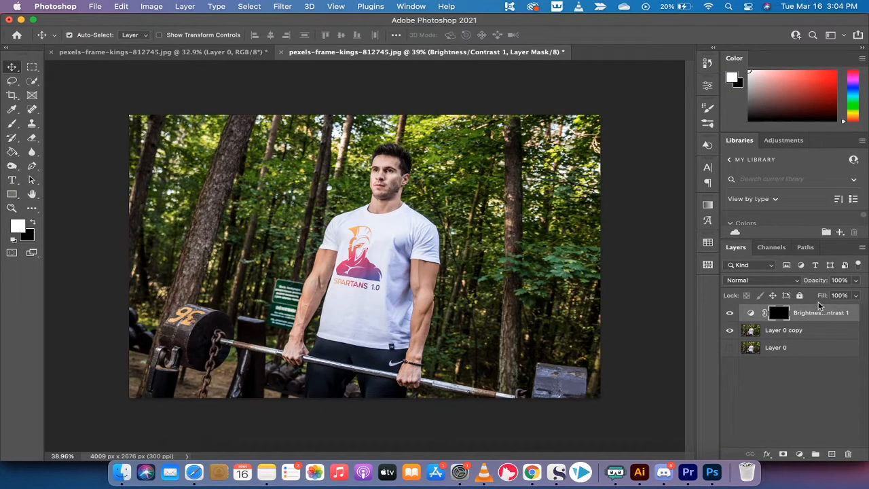
{"action": "mouse_move", "coordinate": [779, 313]}
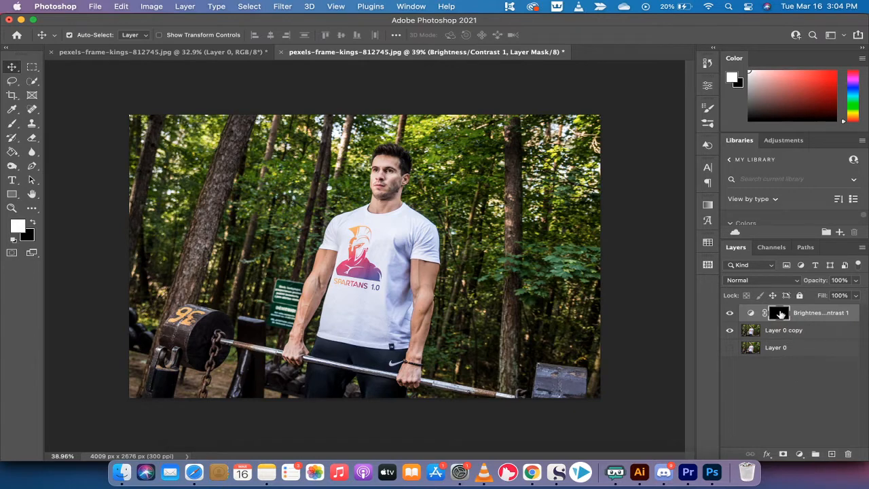
{"action": "mouse_move", "coordinate": [780, 313]}
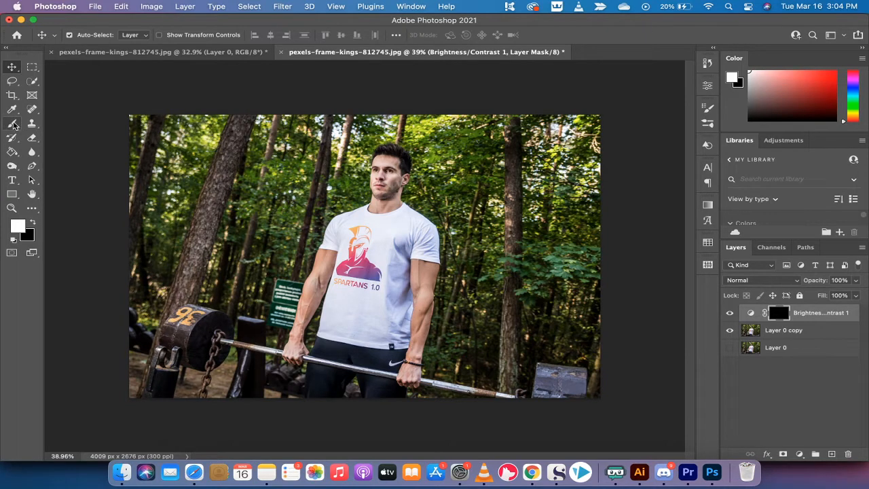
{"action": "mouse_move", "coordinate": [12, 124]}
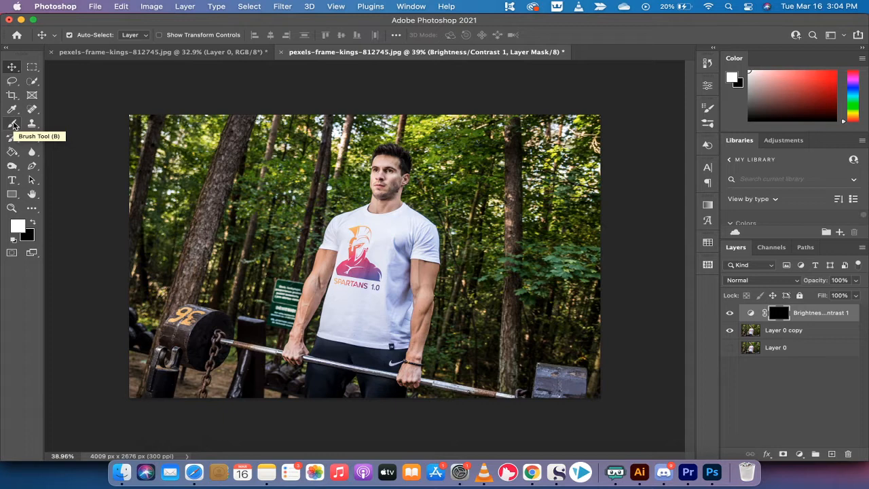
Step: Set up a Soft Round 70 px brush, 0% hardness, at 40% flow
{"action": "left_click", "coordinate": [12, 123]}
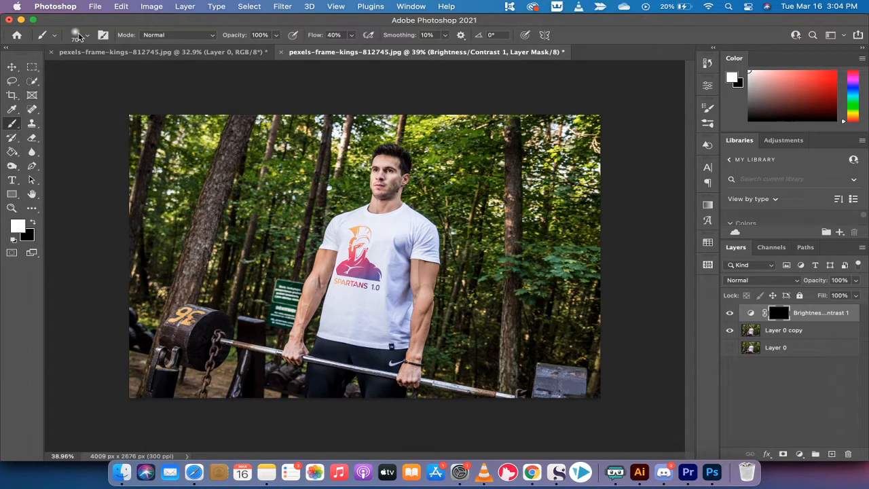
{"action": "left_click", "coordinate": [87, 35]}
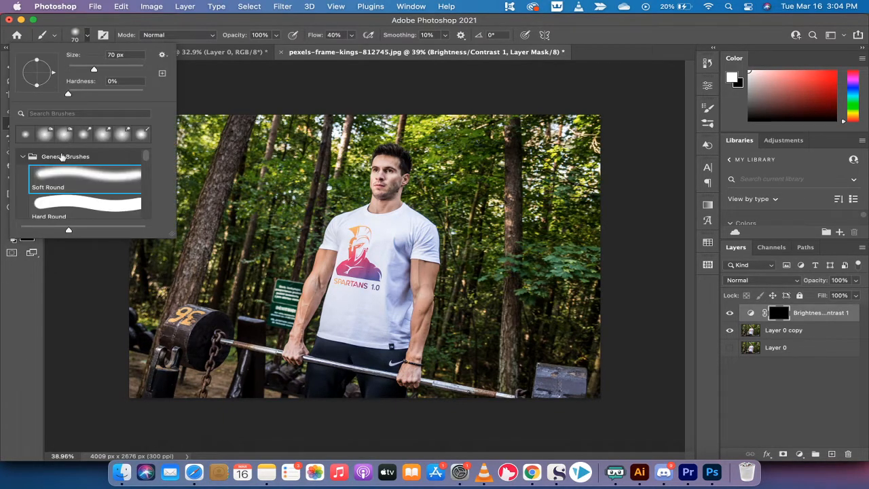
{"action": "mouse_move", "coordinate": [175, 236]}
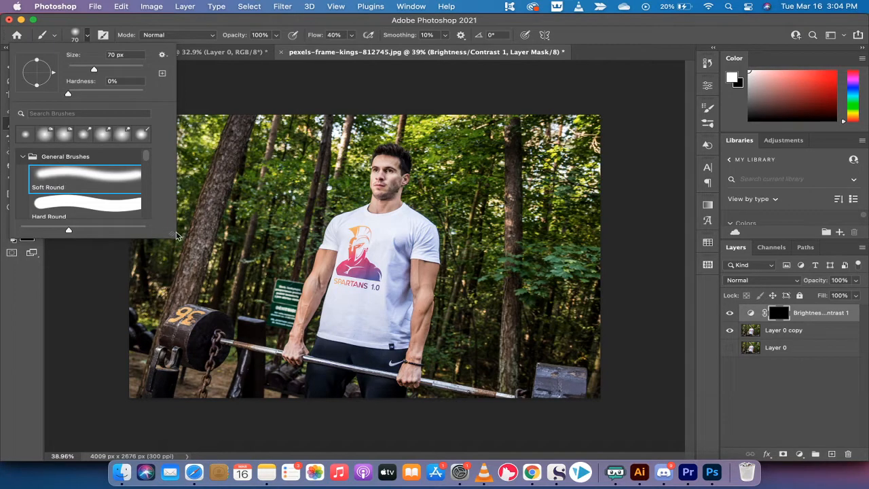
{"action": "scroll", "scroll_direction": "down", "scroll_amount": 3}
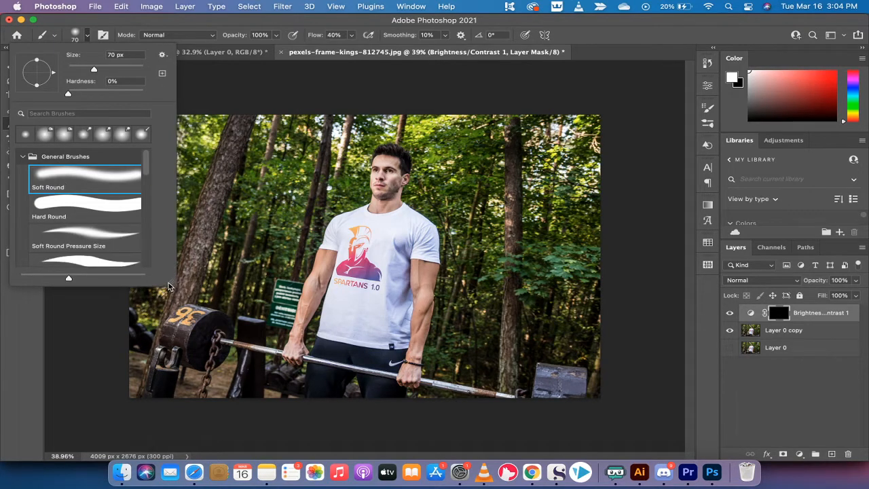
{"action": "mouse_move", "coordinate": [60, 176]}
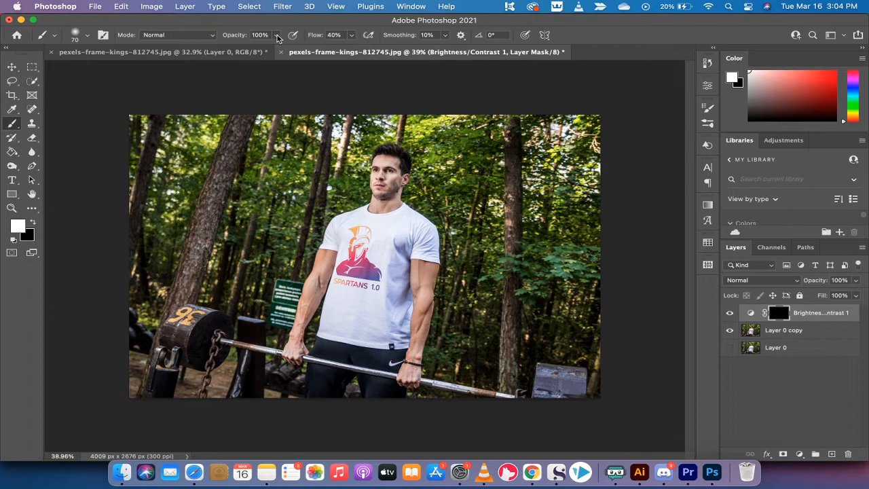
{"action": "triple_click", "coordinate": [260, 35]}
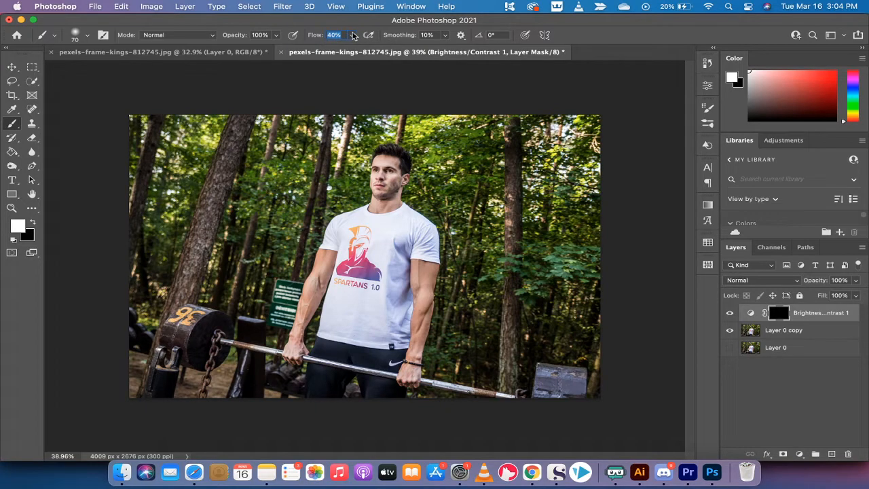
{"action": "mouse_move", "coordinate": [347, 34]}
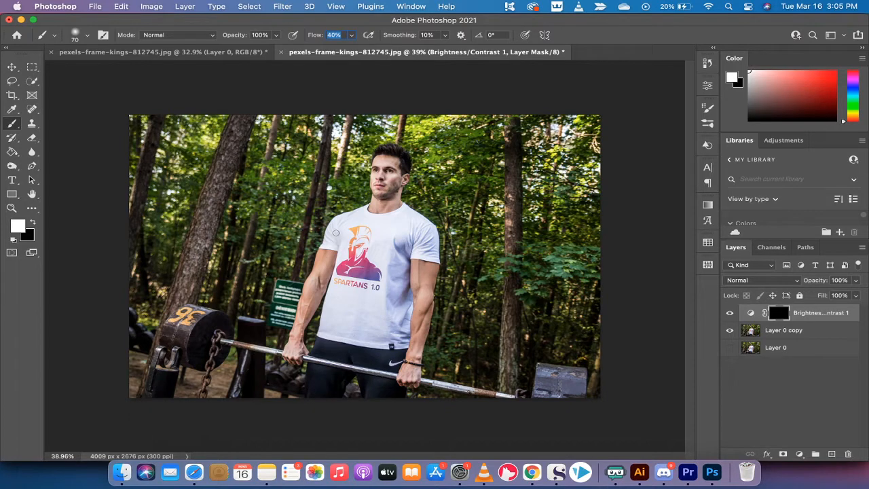
{"action": "mouse_move", "coordinate": [24, 231]}
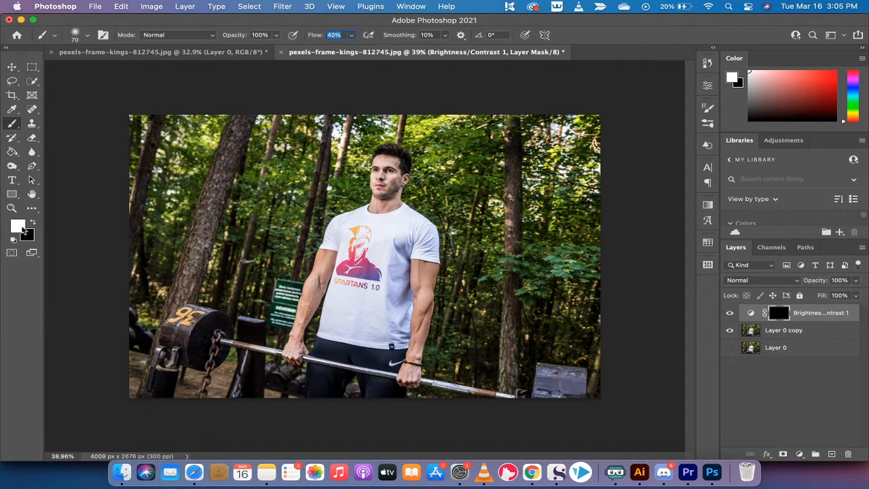
{"action": "mouse_move", "coordinate": [18, 228]}
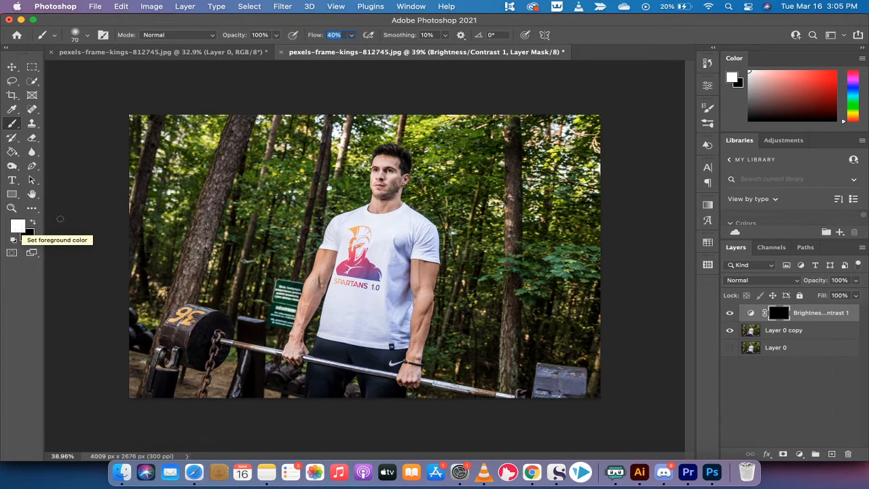
{"action": "mouse_move", "coordinate": [340, 241]}
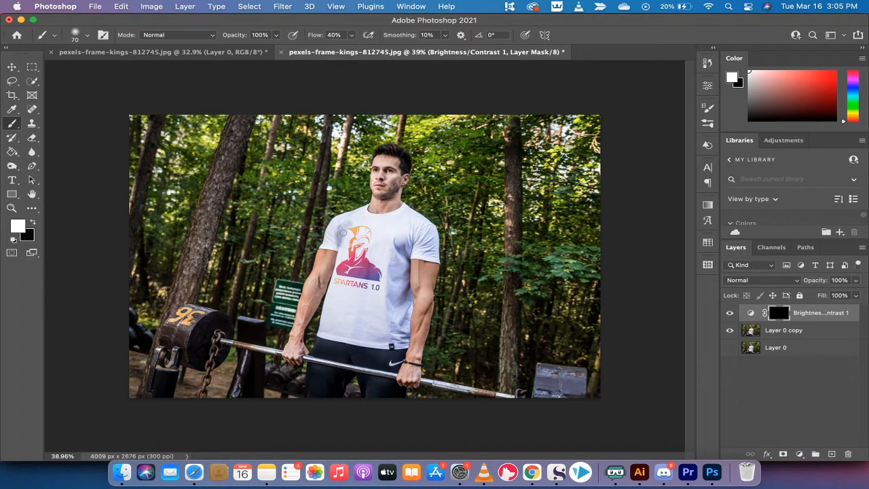
{"action": "mouse_move", "coordinate": [343, 248]}
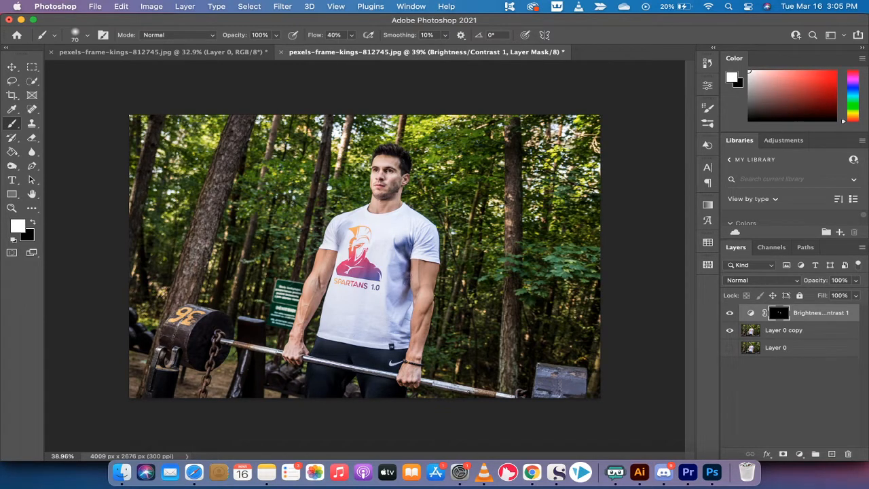
{"action": "mouse_move", "coordinate": [413, 235]}
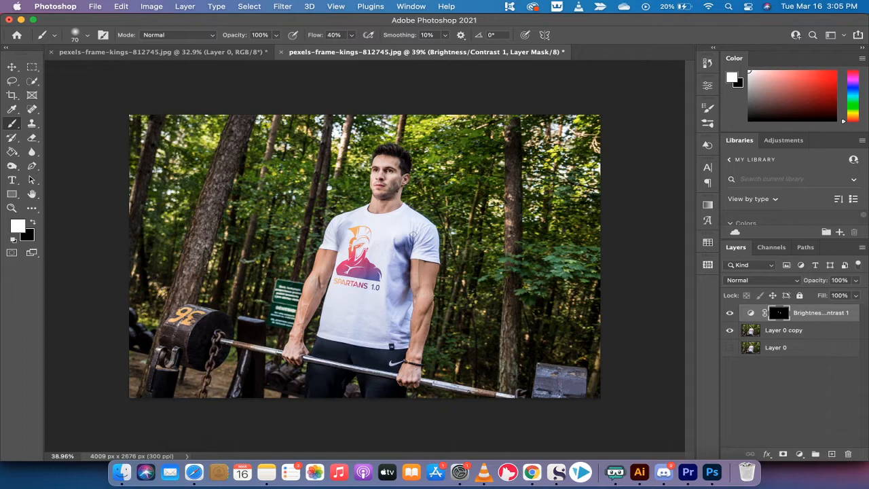
{"action": "mouse_move", "coordinate": [347, 222]}
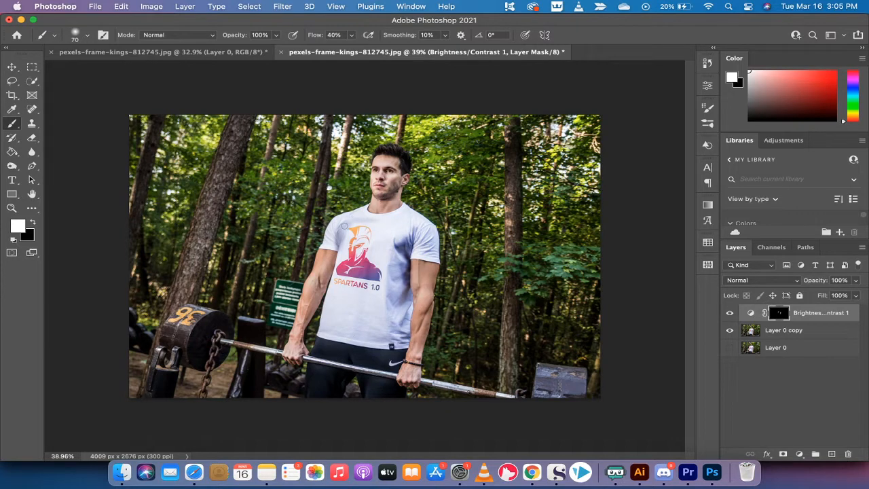
{"action": "mouse_move", "coordinate": [396, 216]}
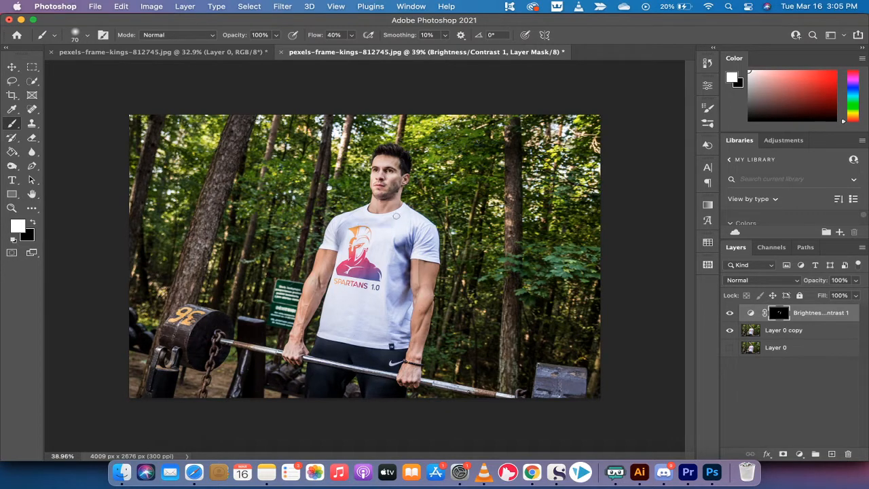
{"action": "mouse_move", "coordinate": [392, 232]}
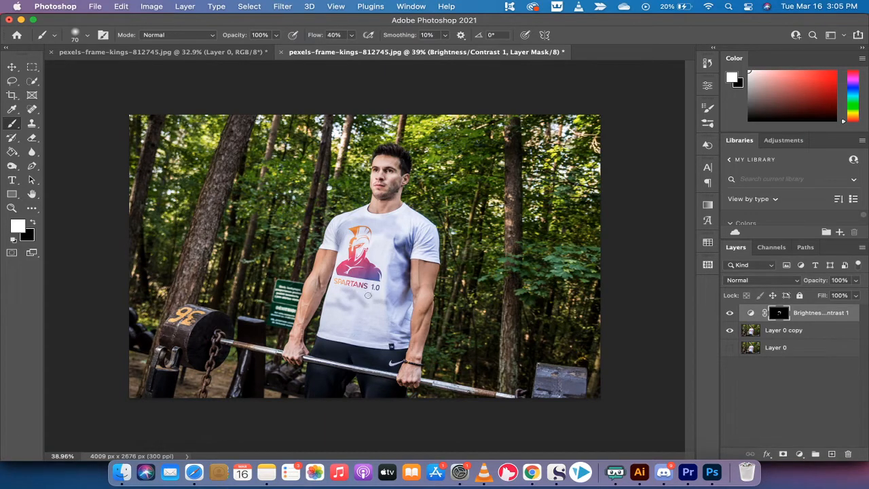
{"action": "mouse_move", "coordinate": [352, 300]}
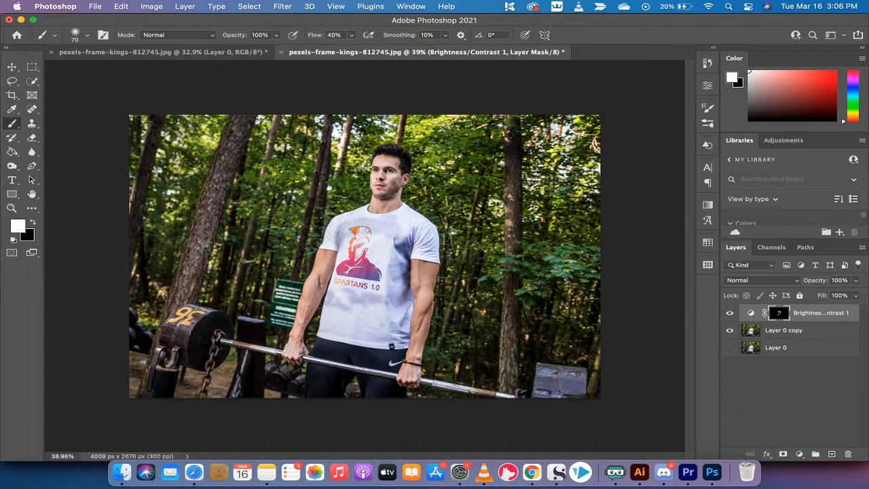
{"action": "mouse_move", "coordinate": [364, 217]}
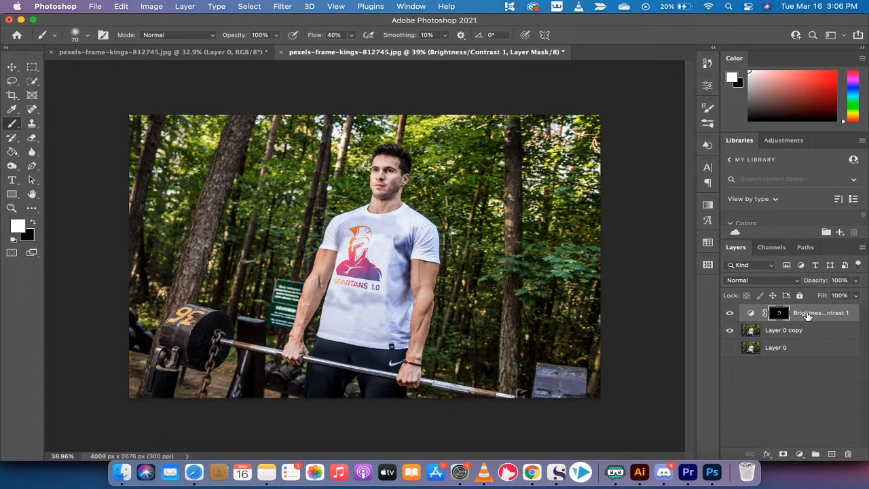
Step: Open the Brightness/Contrast 1 layer's context menu to reach Blending Options
{"action": "right_click", "coordinate": [808, 312]}
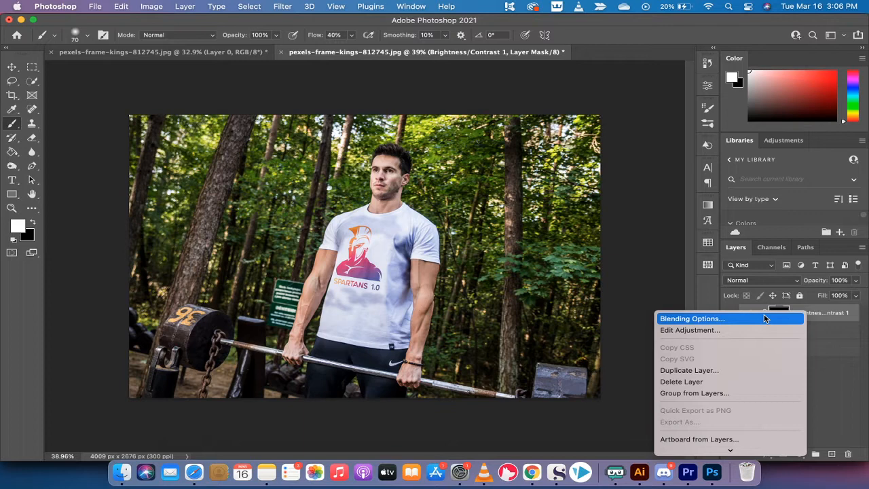
{"action": "mouse_move", "coordinate": [842, 321]}
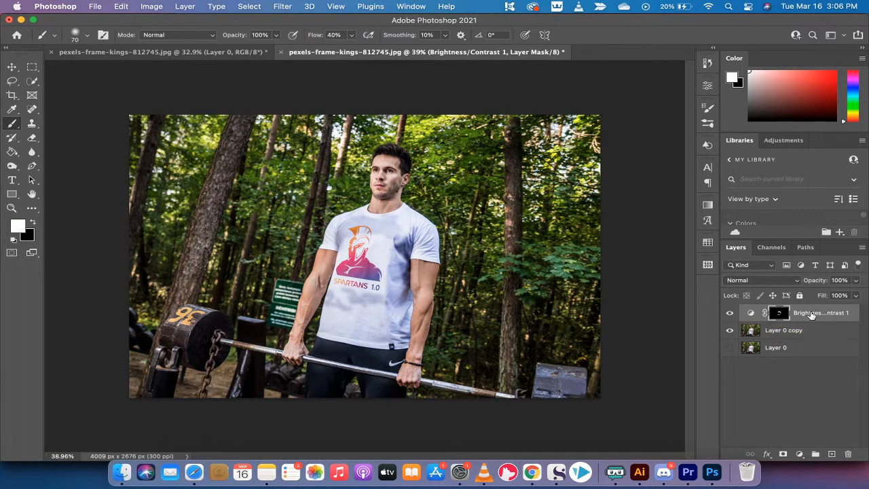
{"action": "mouse_move", "coordinate": [812, 313]}
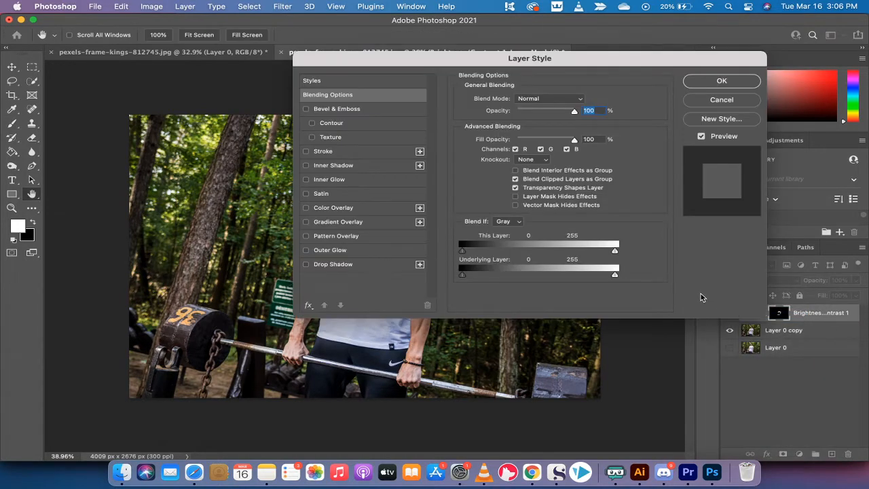
Step: Split the Blend If Underlying Layer highlight slider at 234/255 and apply
{"action": "left_click_drag", "start_coordinate": [530, 58], "coordinate": [688, 61]}
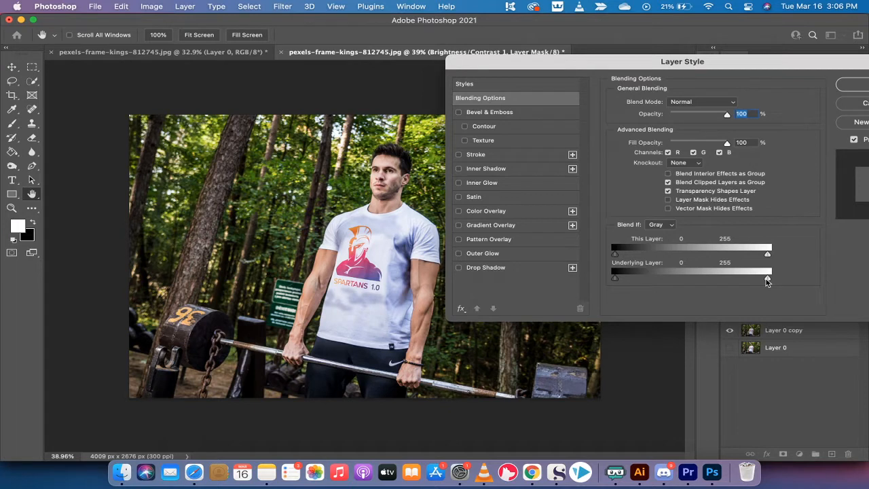
{"action": "left_click_drag", "start_coordinate": [767, 278], "coordinate": [764, 279]}
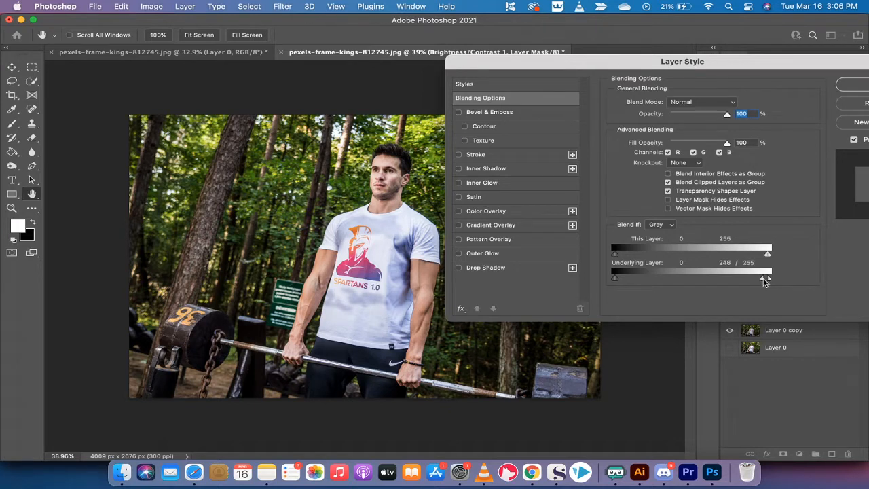
{"action": "left_click_drag", "start_coordinate": [768, 279], "coordinate": [754, 279]}
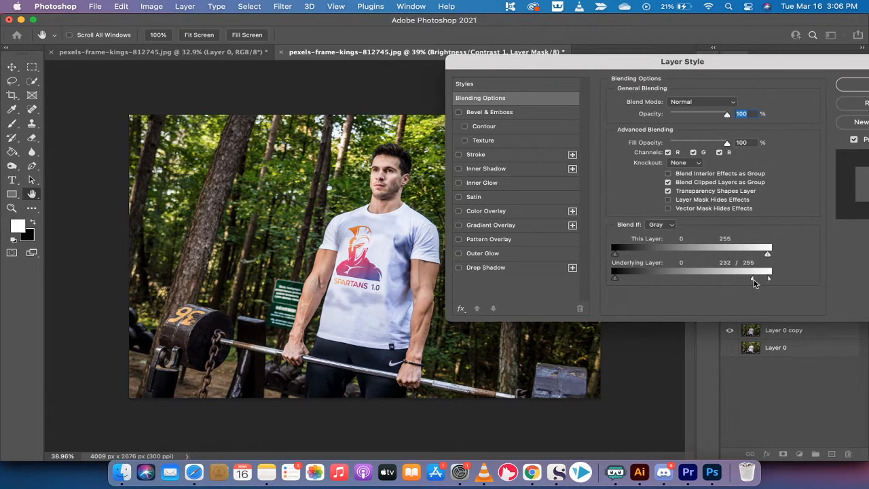
{"action": "left_click_drag", "start_coordinate": [753, 279], "coordinate": [757, 279]}
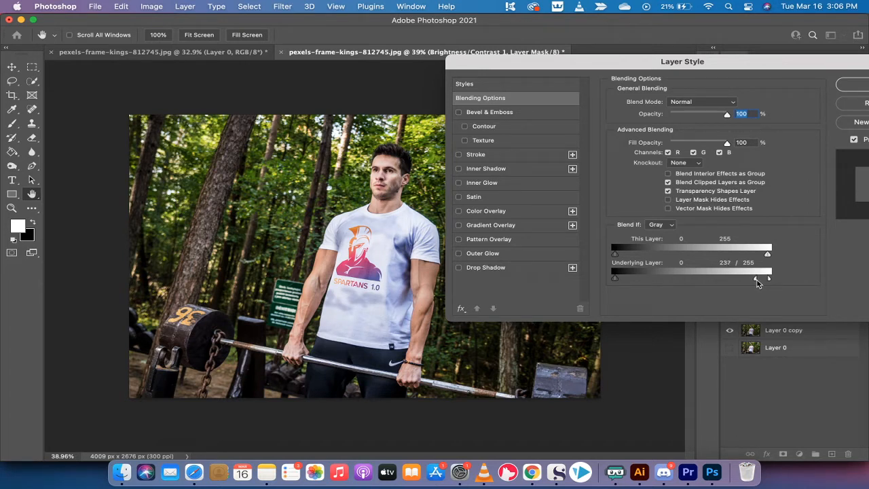
{"action": "left_click_drag", "start_coordinate": [767, 279], "coordinate": [753, 278]}
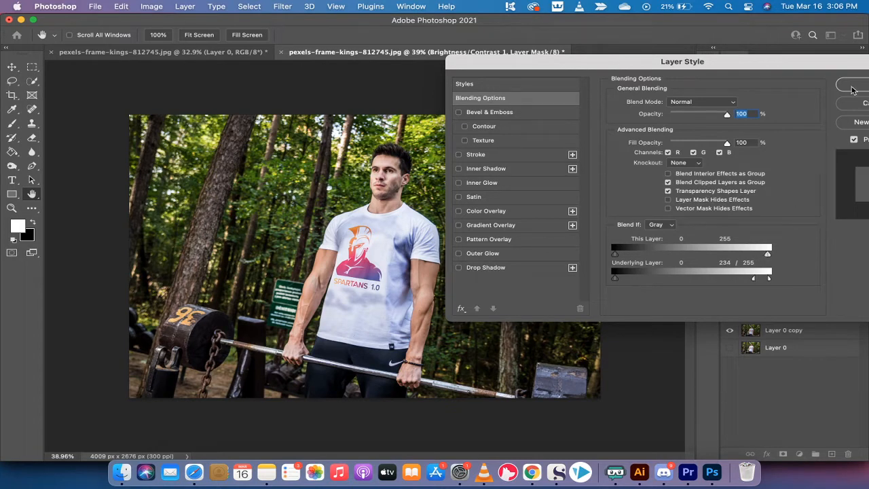
{"action": "left_click_drag", "start_coordinate": [683, 61], "coordinate": [559, 62]}
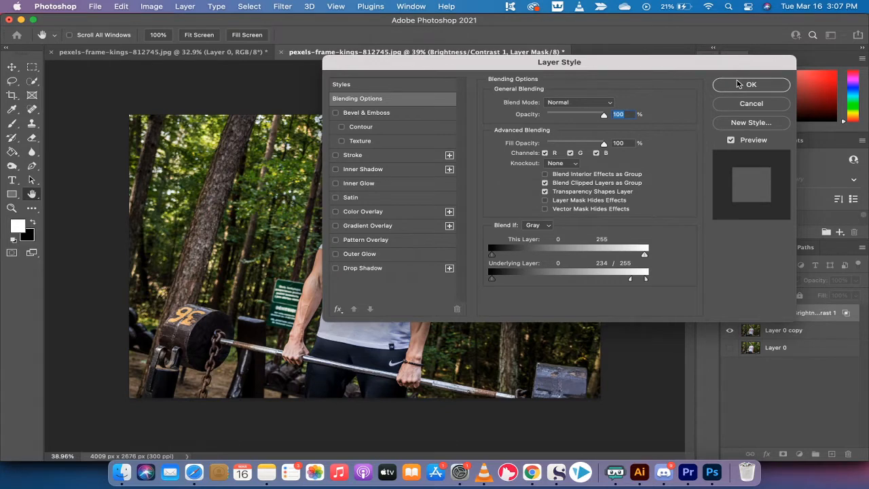
{"action": "left_click", "coordinate": [751, 85]}
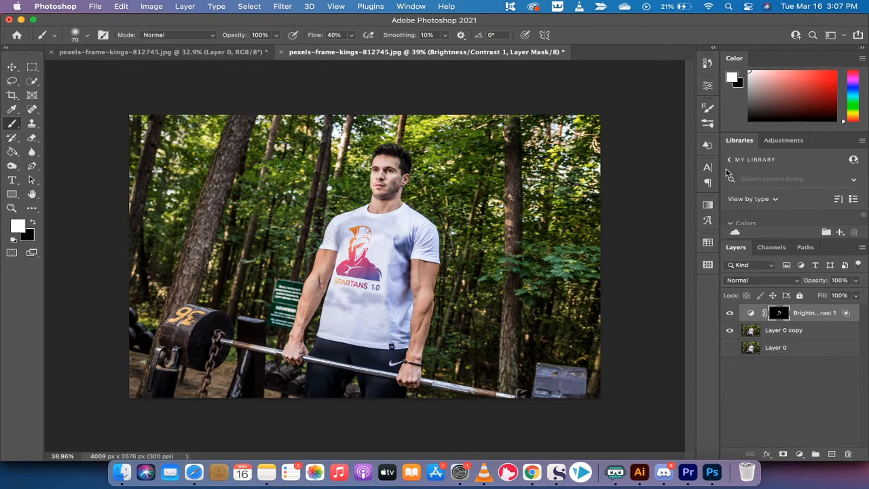
{"action": "mouse_move", "coordinate": [785, 333]}
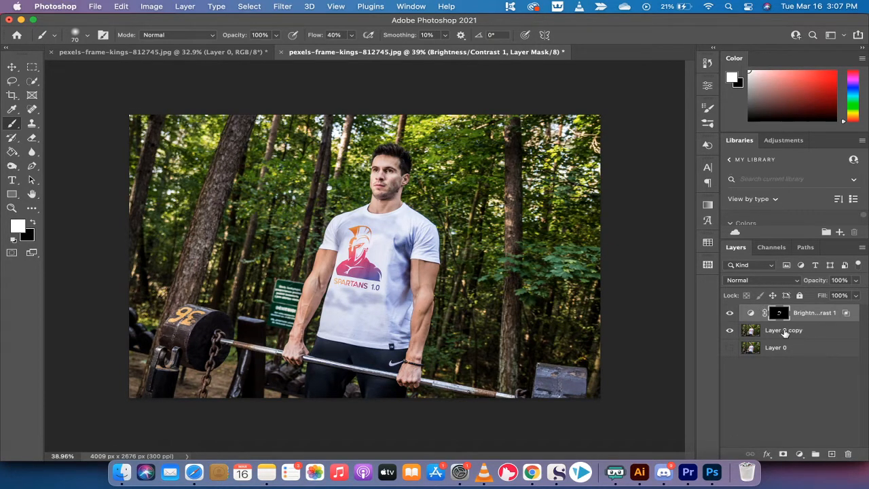
Step: Duplicate Layer 0 copy into Layer 0 copy 2 and open its layer menu
{"action": "left_click", "coordinate": [785, 330]}
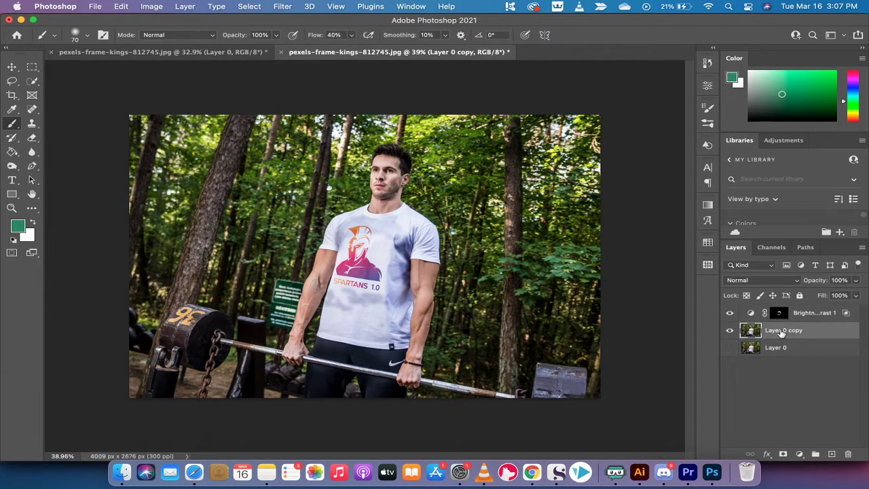
{"action": "mouse_move", "coordinate": [781, 330]}
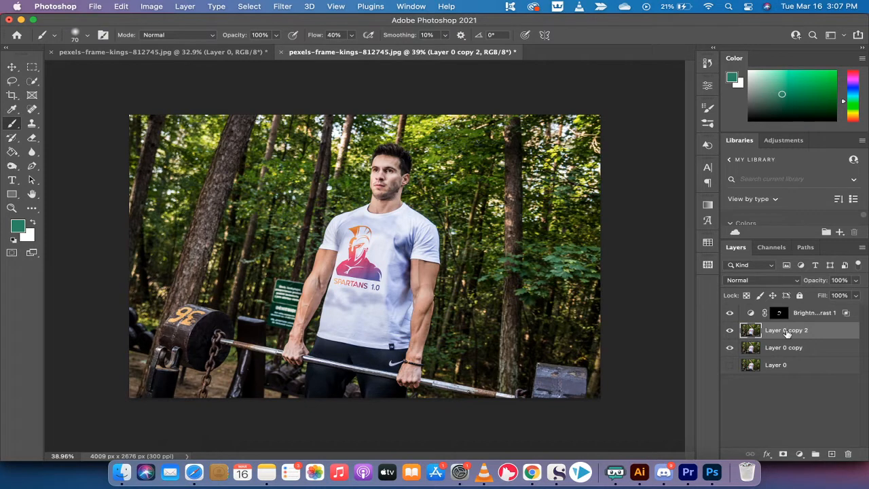
{"action": "mouse_move", "coordinate": [831, 326]}
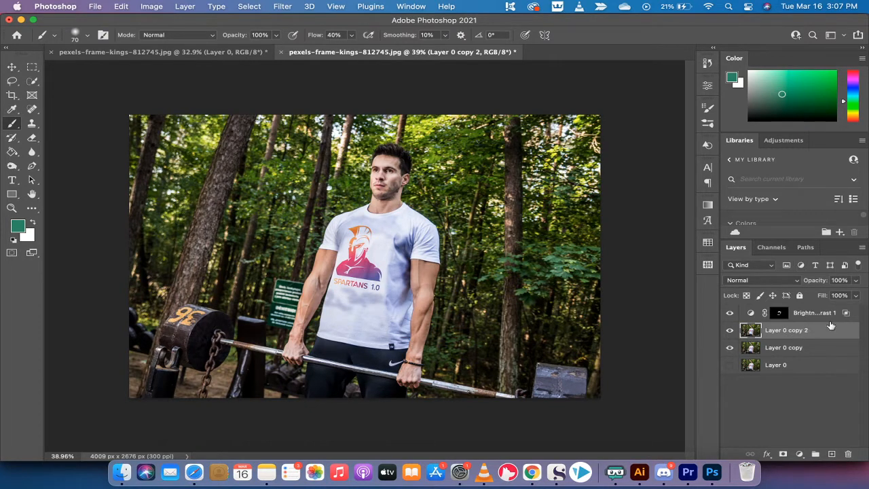
{"action": "right_click", "coordinate": [786, 330]}
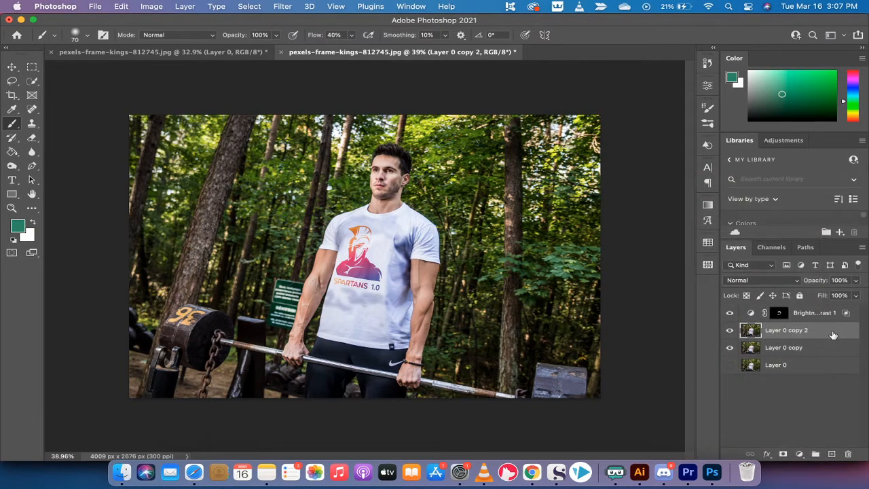
{"action": "right_click", "coordinate": [786, 330]}
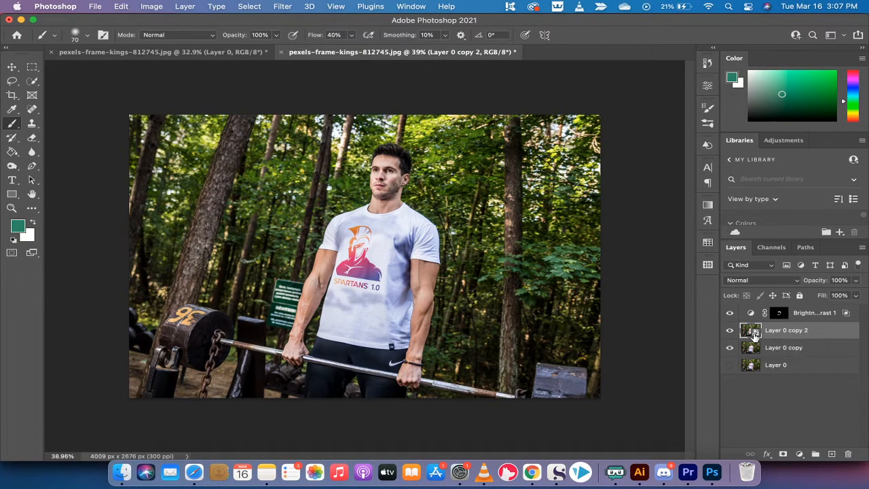
{"action": "mouse_move", "coordinate": [781, 337]}
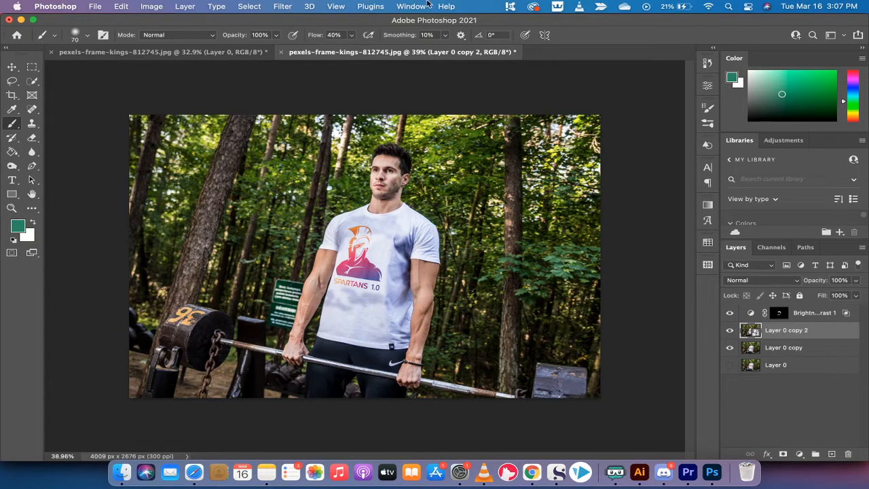
Step: Preview the Artistic > Watercolor filter on Layer 0 copy 2 in the Filter Gallery
{"action": "left_click", "coordinate": [282, 6]}
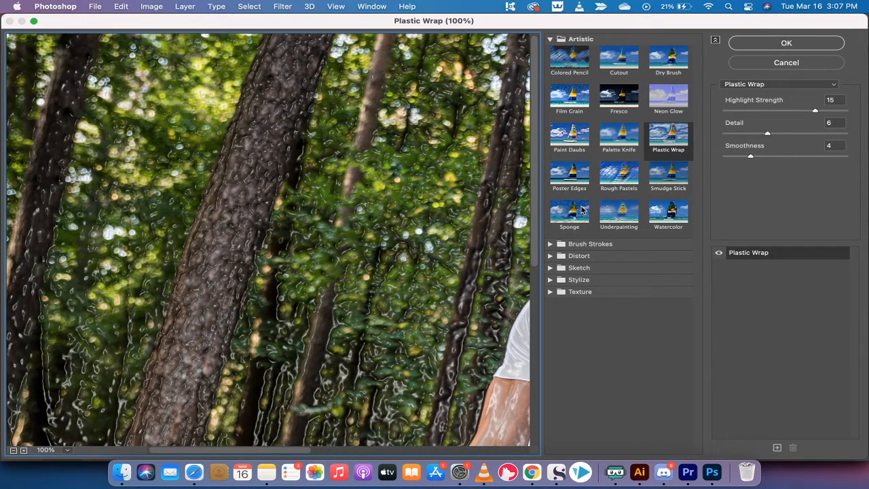
{"action": "mouse_move", "coordinate": [668, 140]}
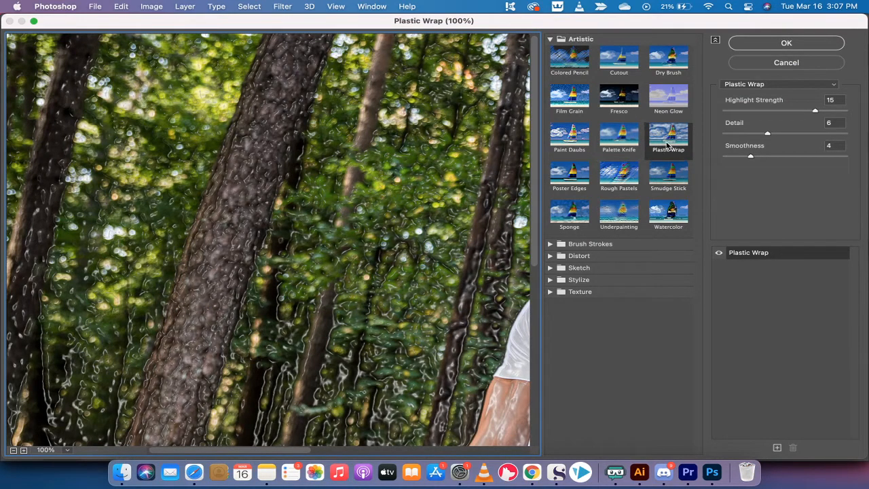
{"action": "mouse_move", "coordinate": [635, 150]}
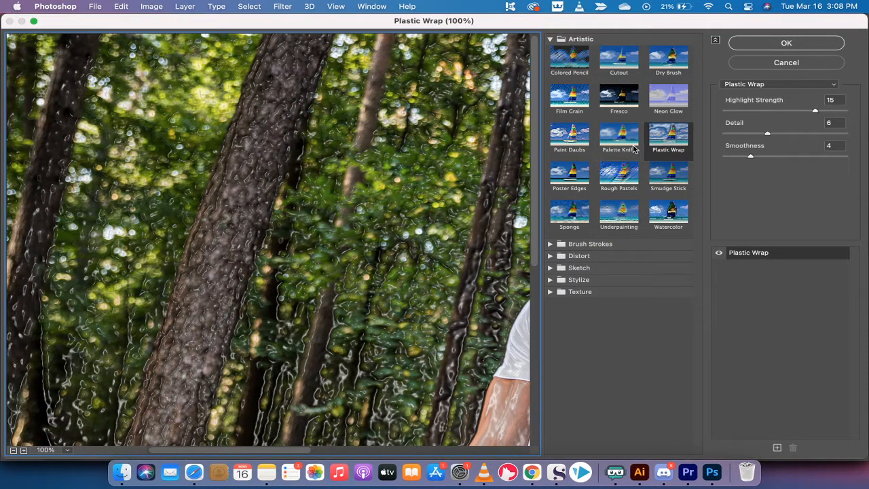
{"action": "mouse_move", "coordinate": [588, 207]}
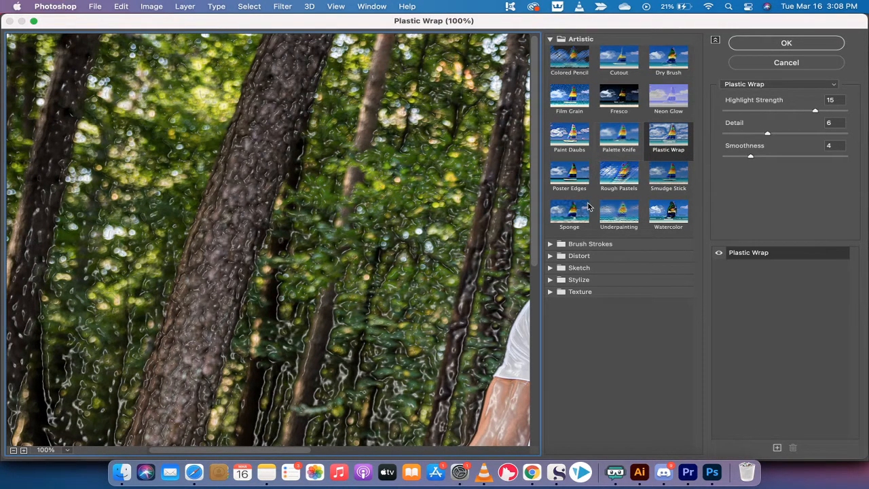
{"action": "mouse_move", "coordinate": [689, 222]}
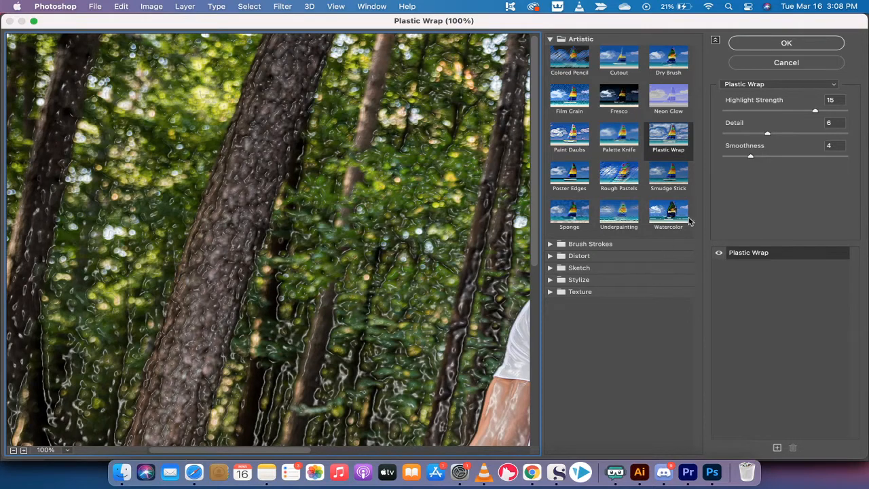
{"action": "left_click", "coordinate": [669, 213]}
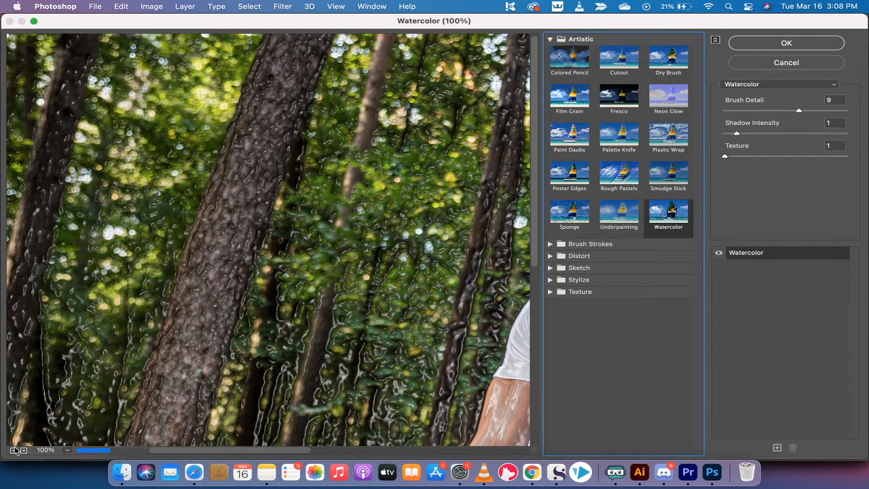
{"action": "left_click", "coordinate": [13, 451]}
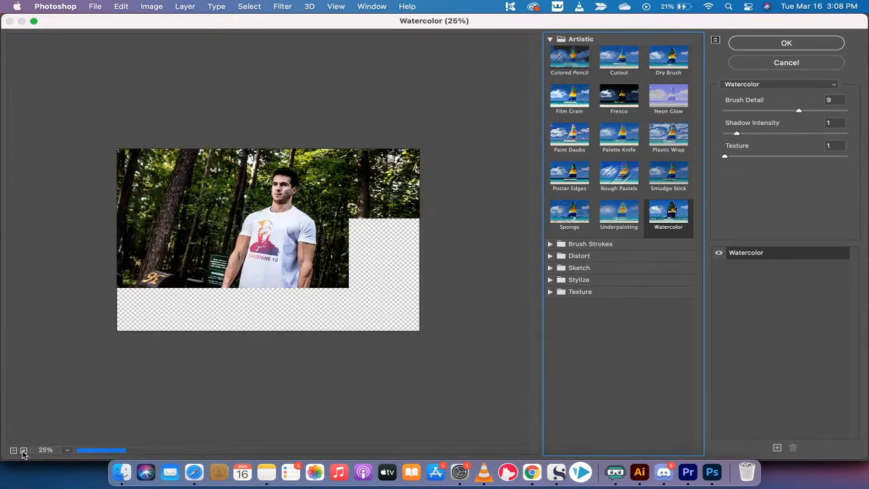
{"action": "left_click", "coordinate": [23, 450]}
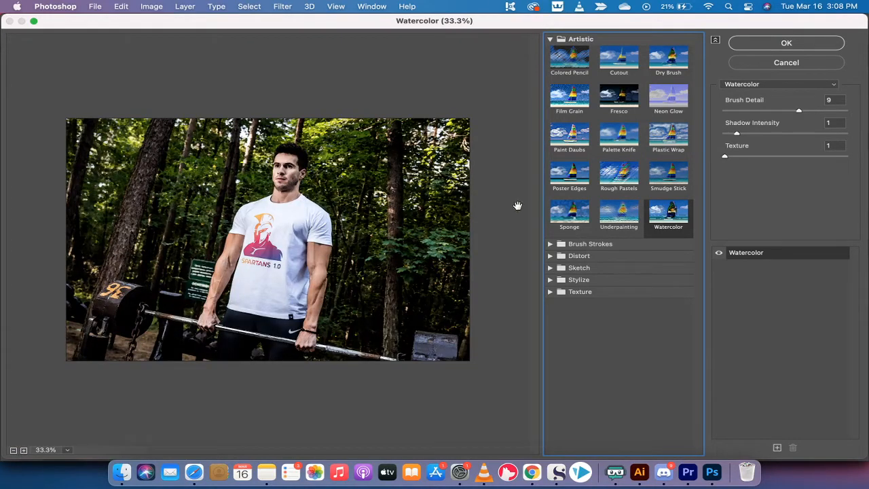
{"action": "mouse_move", "coordinate": [768, 43]}
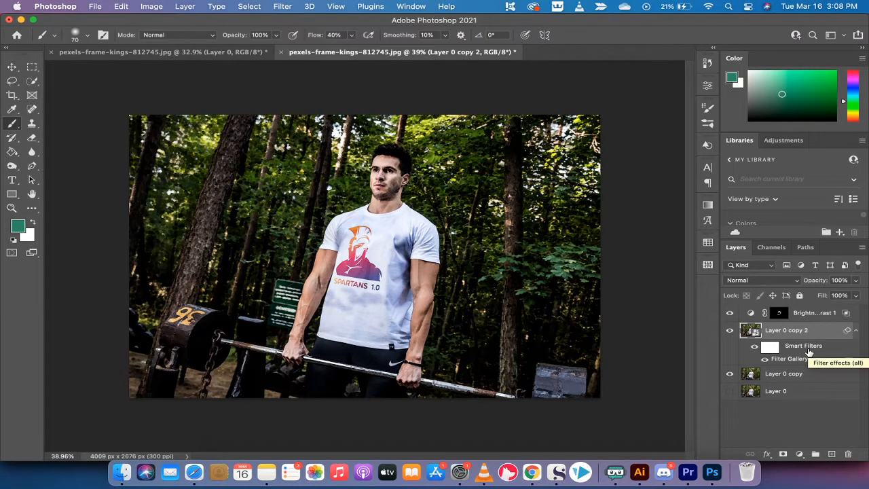
{"action": "mouse_move", "coordinate": [325, 258]}
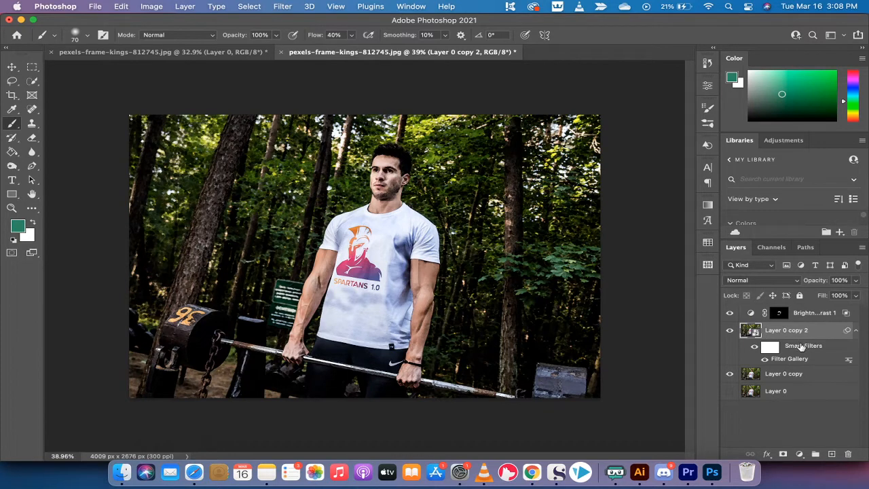
Step: Target the smart filter mask, then reselect Layer 0 copy 2 and lower its opacity to 30%
{"action": "left_click", "coordinate": [770, 346]}
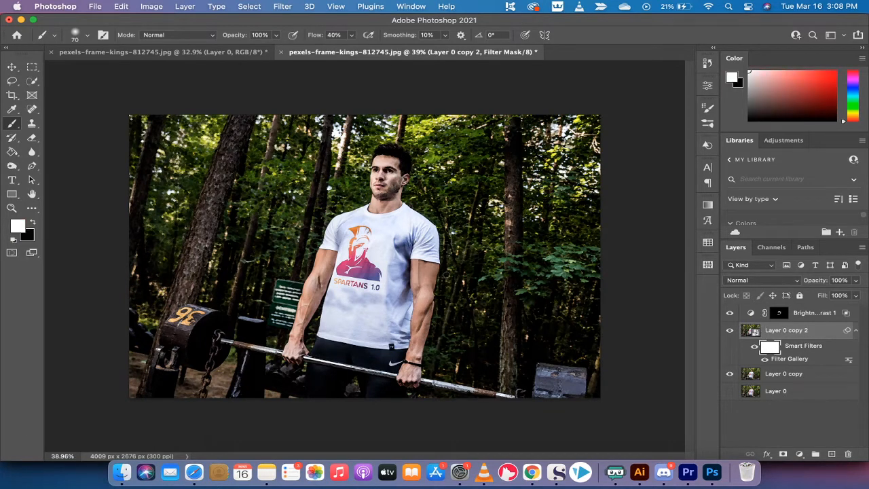
{"action": "mouse_move", "coordinate": [344, 236]}
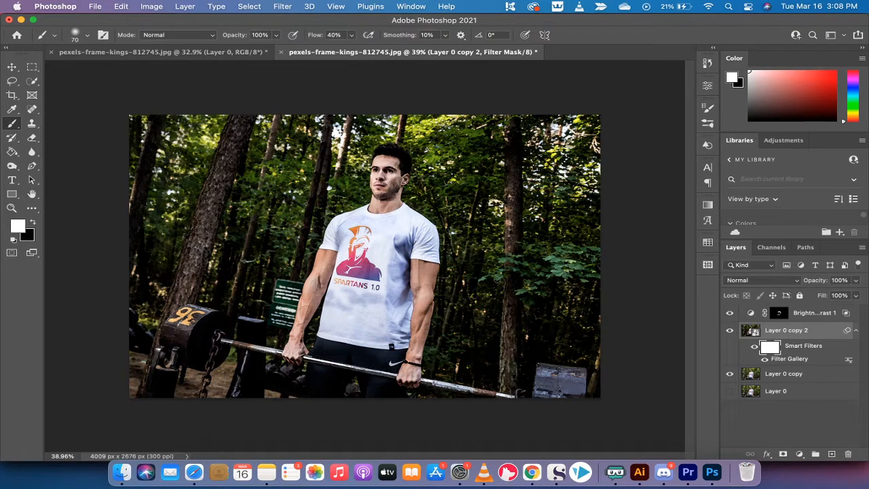
{"action": "mouse_move", "coordinate": [818, 336]}
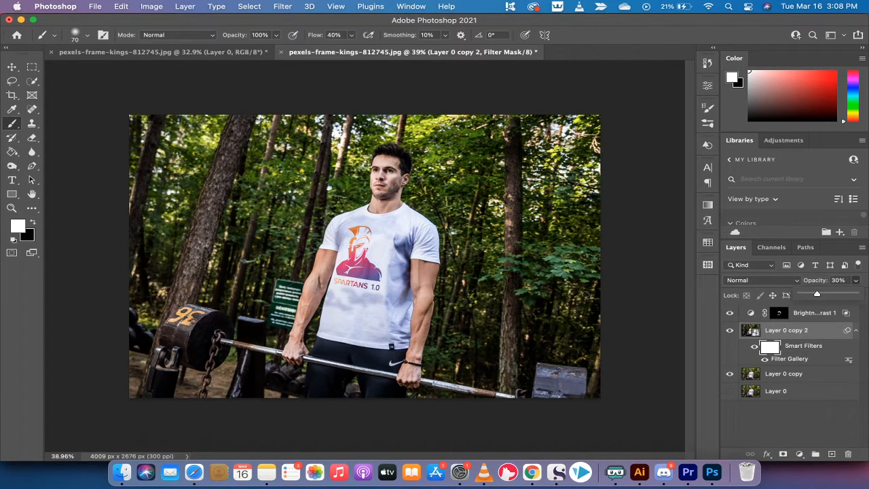
{"action": "left_click", "coordinate": [787, 330]}
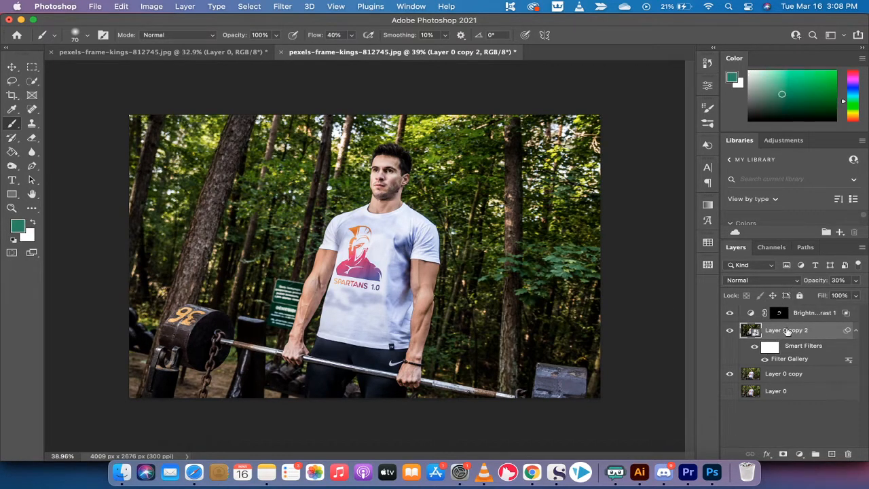
{"action": "mouse_move", "coordinate": [788, 330]}
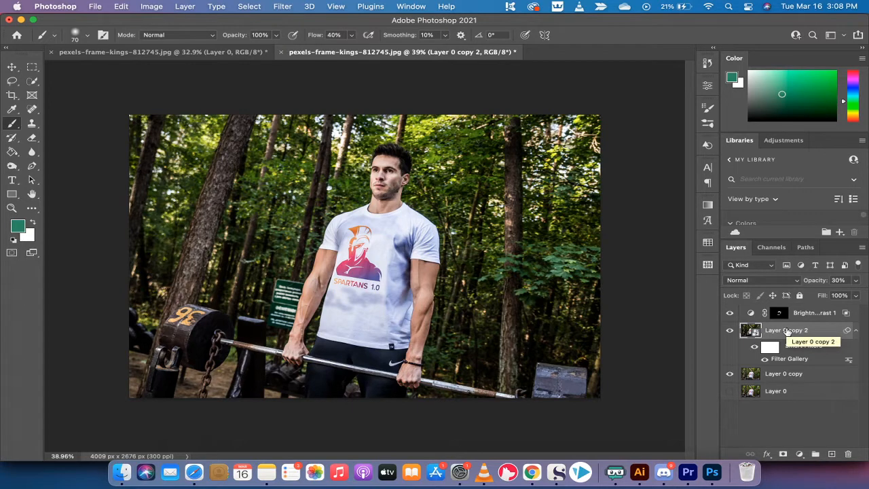
{"action": "left_click", "coordinate": [282, 6]}
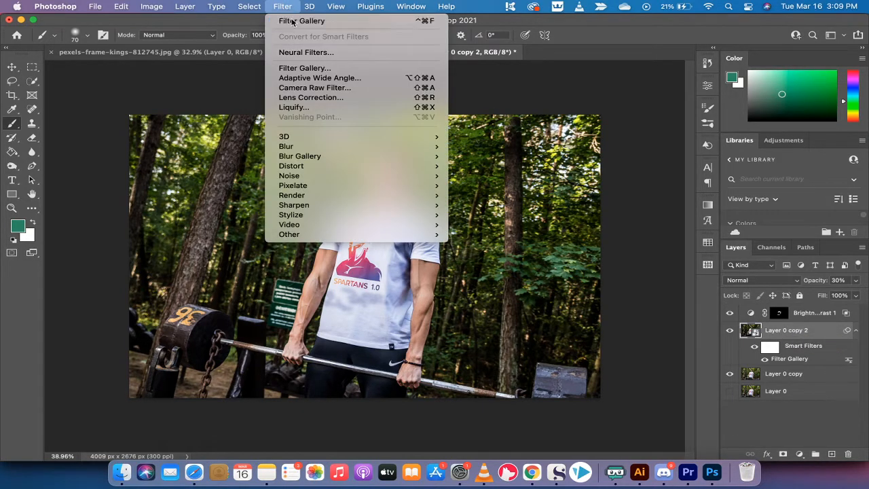
Step: Apply the Filter Gallery's Plastic Wrap with highlight strength 12, detail 4 and smoothness 4
{"action": "left_click", "coordinate": [305, 68]}
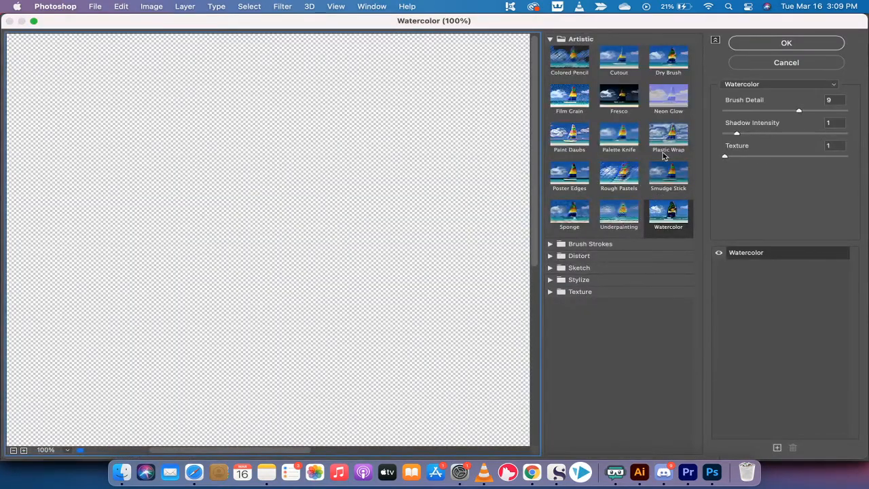
{"action": "left_click", "coordinate": [668, 136]}
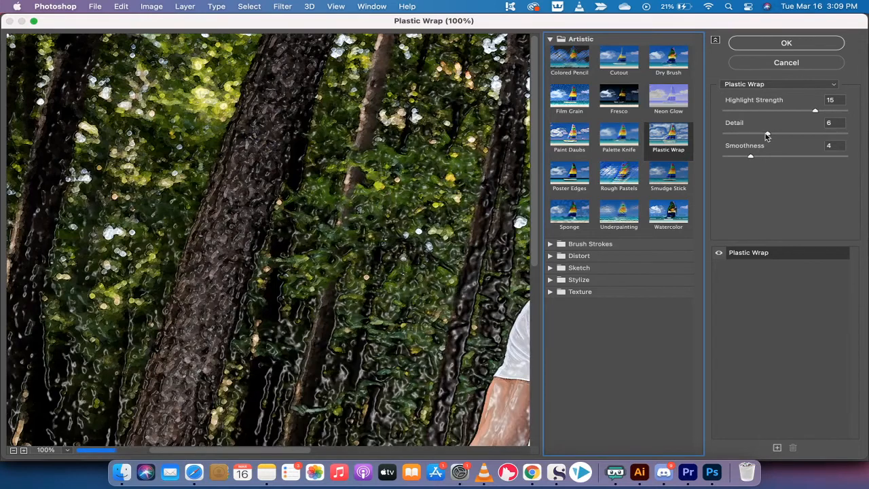
{"action": "triple_click", "coordinate": [836, 122]}
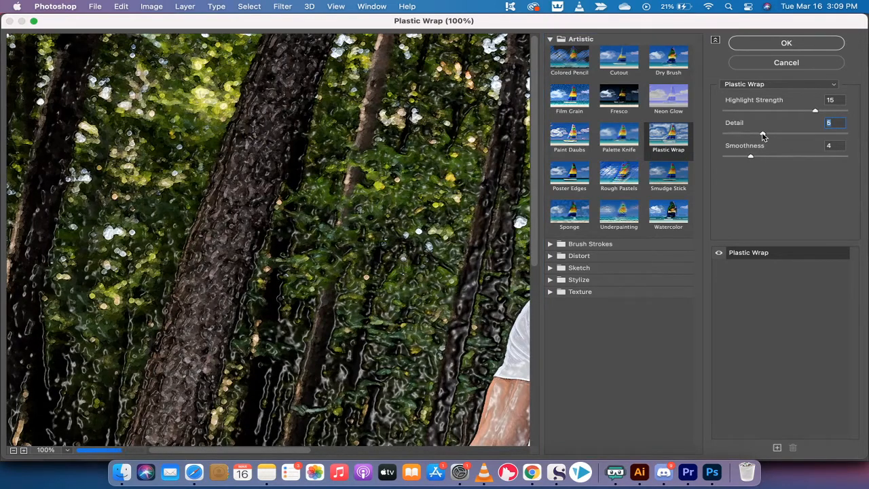
{"action": "left_click_drag", "start_coordinate": [750, 133], "coordinate": [748, 132]}
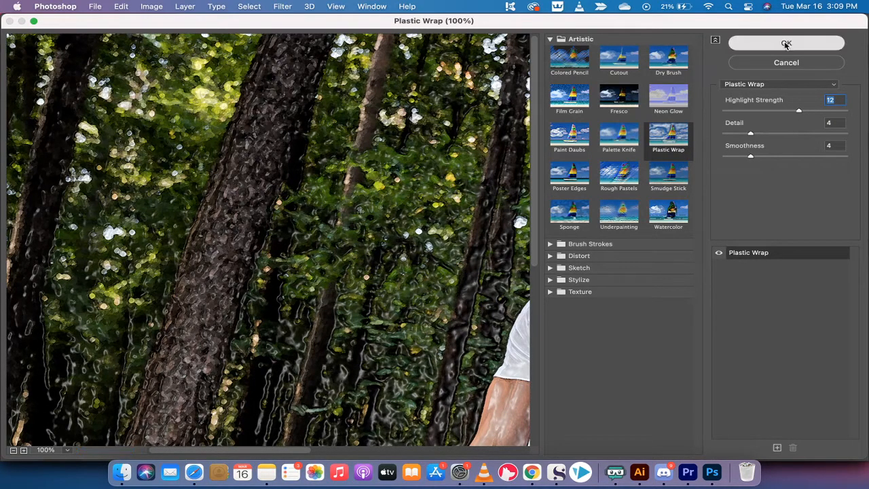
{"action": "left_click", "coordinate": [785, 43]}
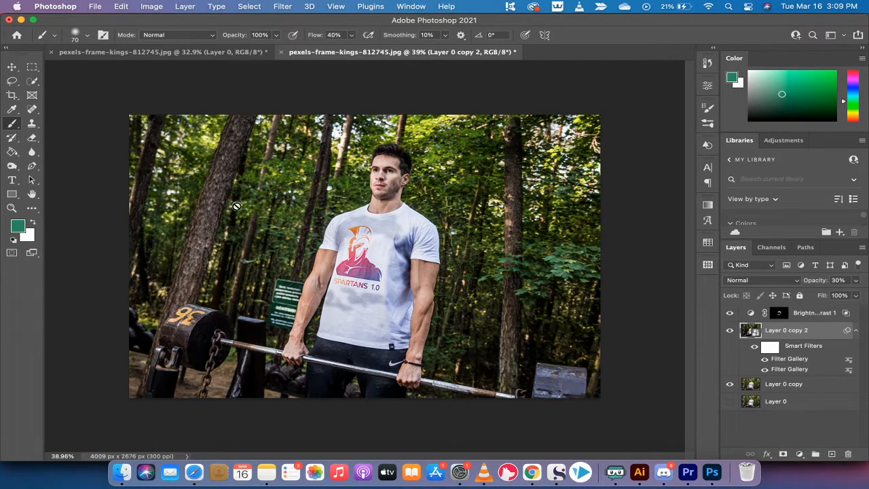
{"action": "mouse_move", "coordinate": [399, 247]}
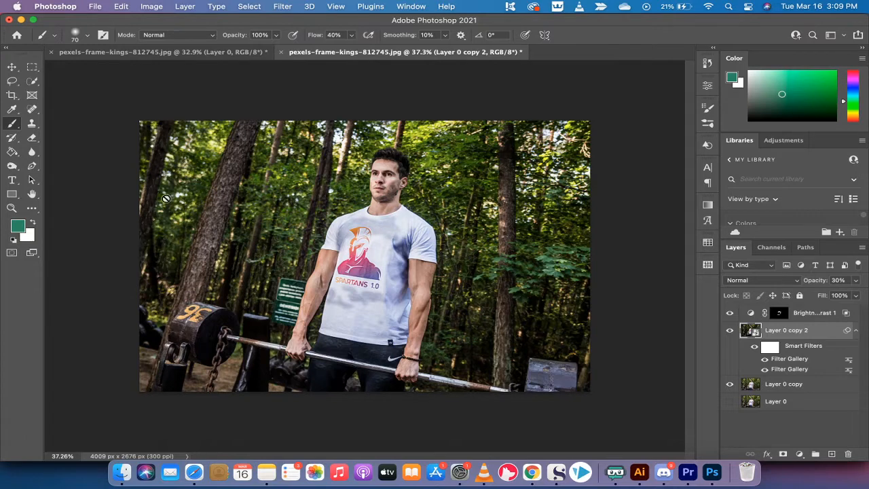
{"action": "left_click", "coordinate": [12, 66]}
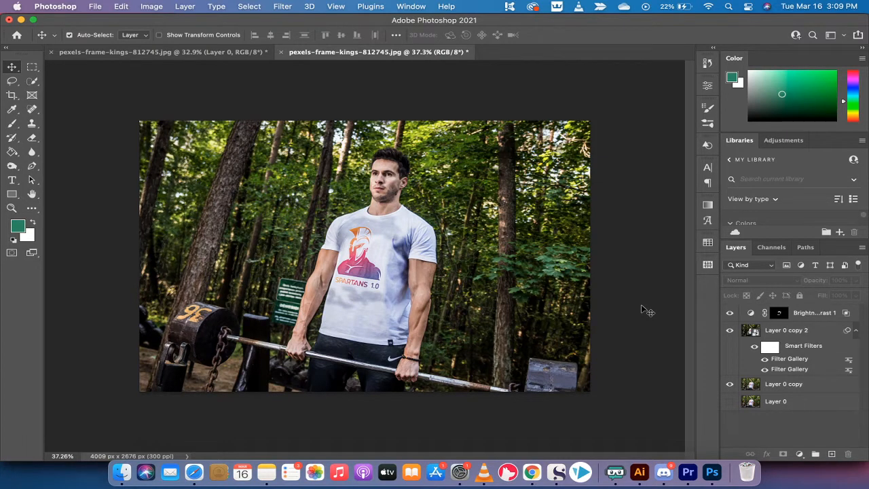
{"action": "mouse_move", "coordinate": [614, 472]}
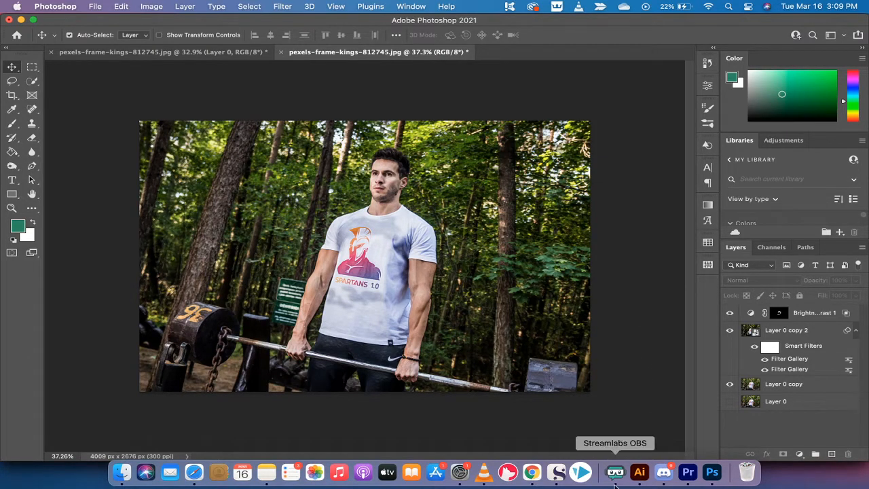